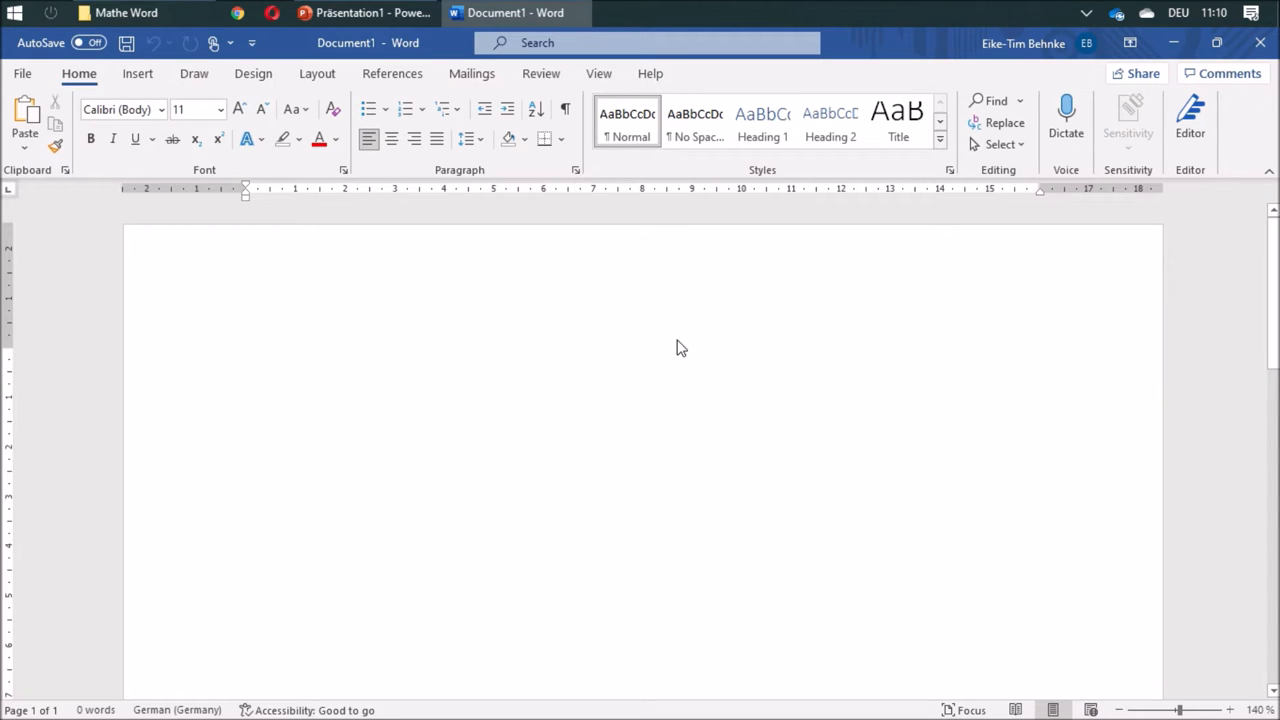
- Move the Quick Access Toolbar from the title bar to below the ribbon via its customize menu
left_click(246, 360)
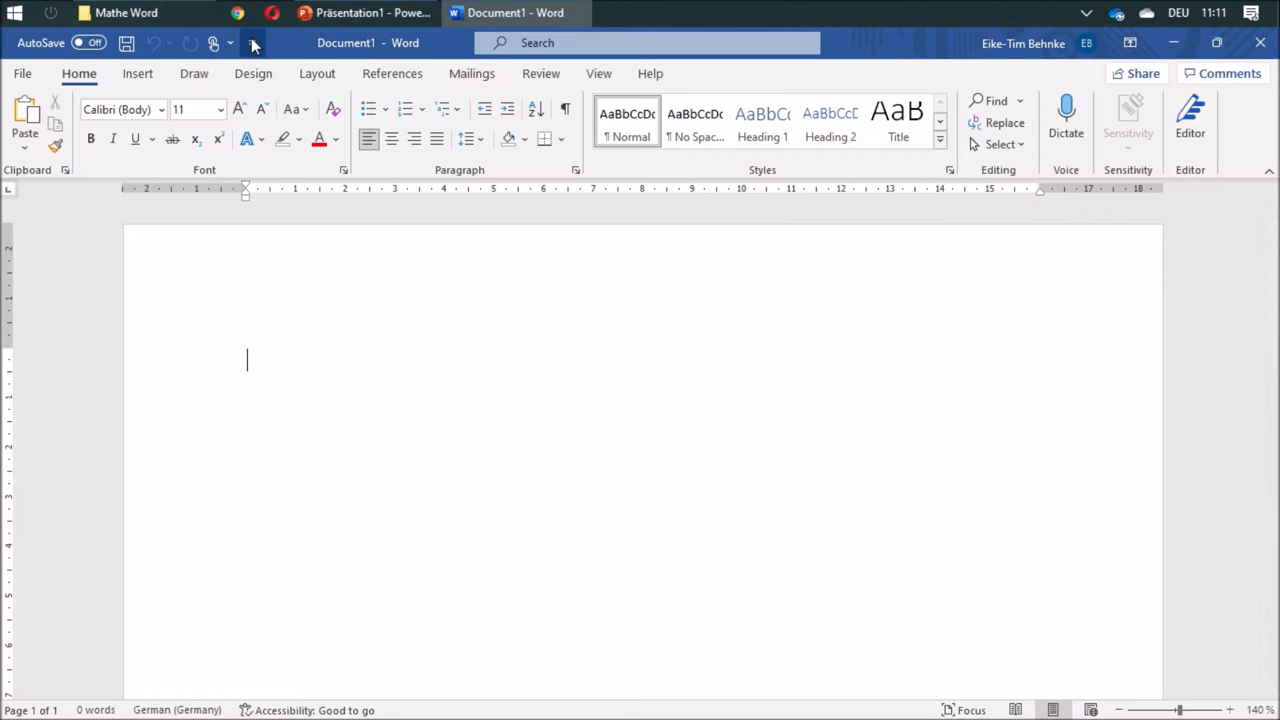
mouse_move(252, 42)
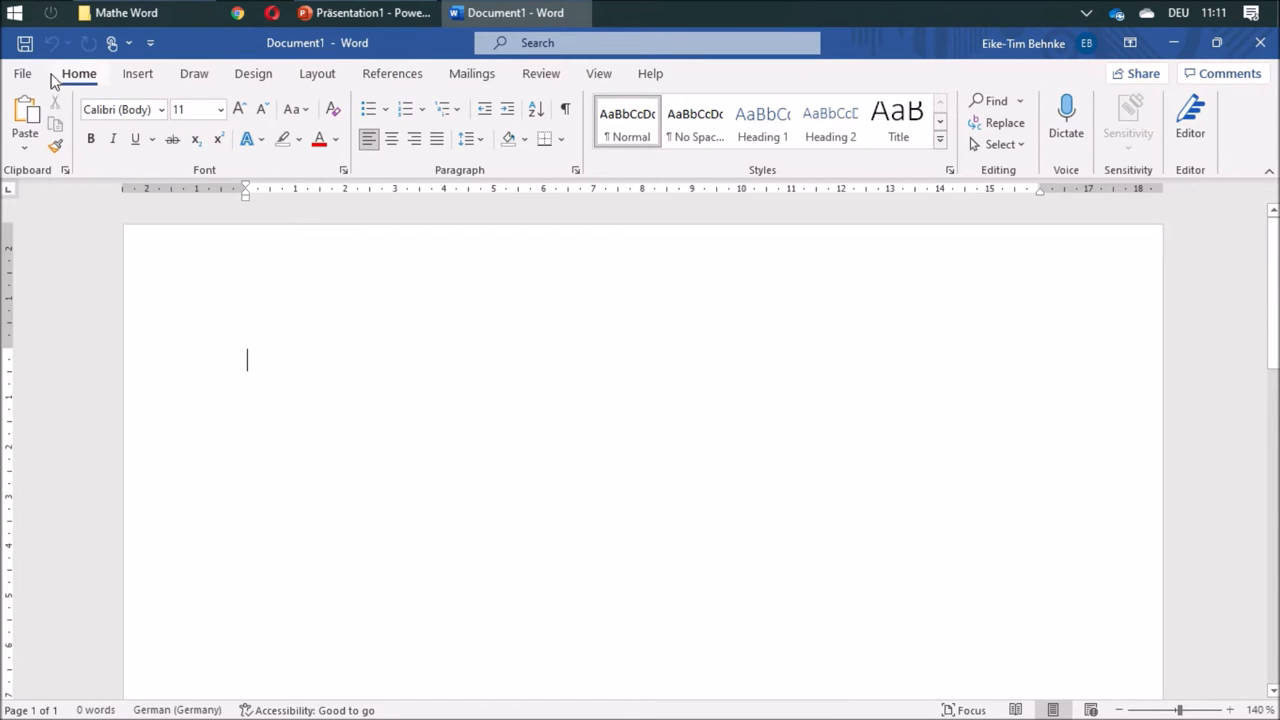
right_click(136, 42)
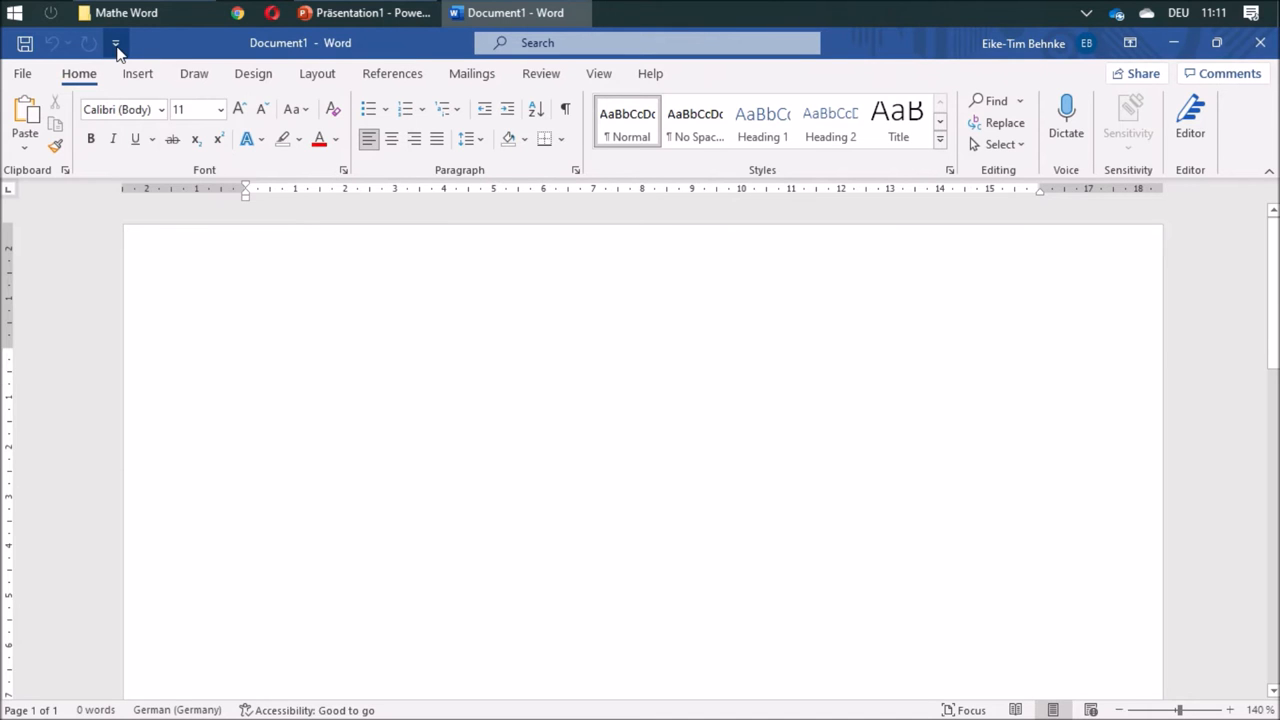
left_click(114, 42)
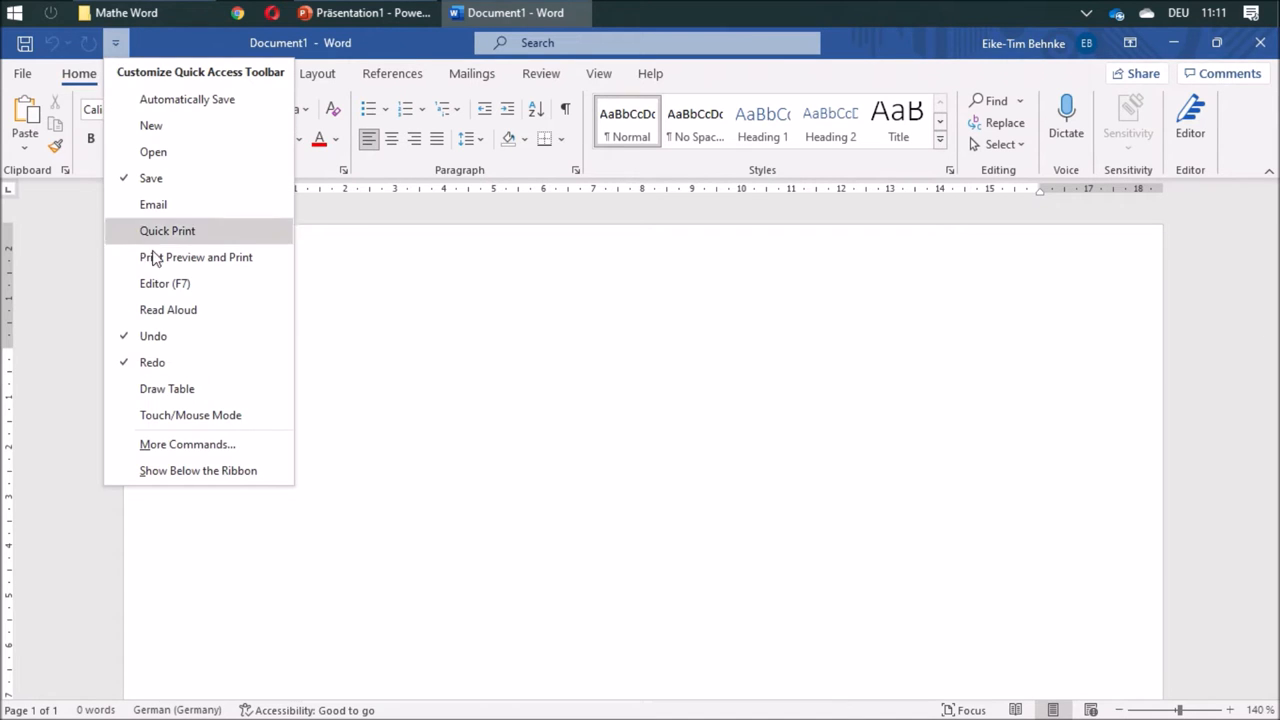
mouse_move(200, 472)
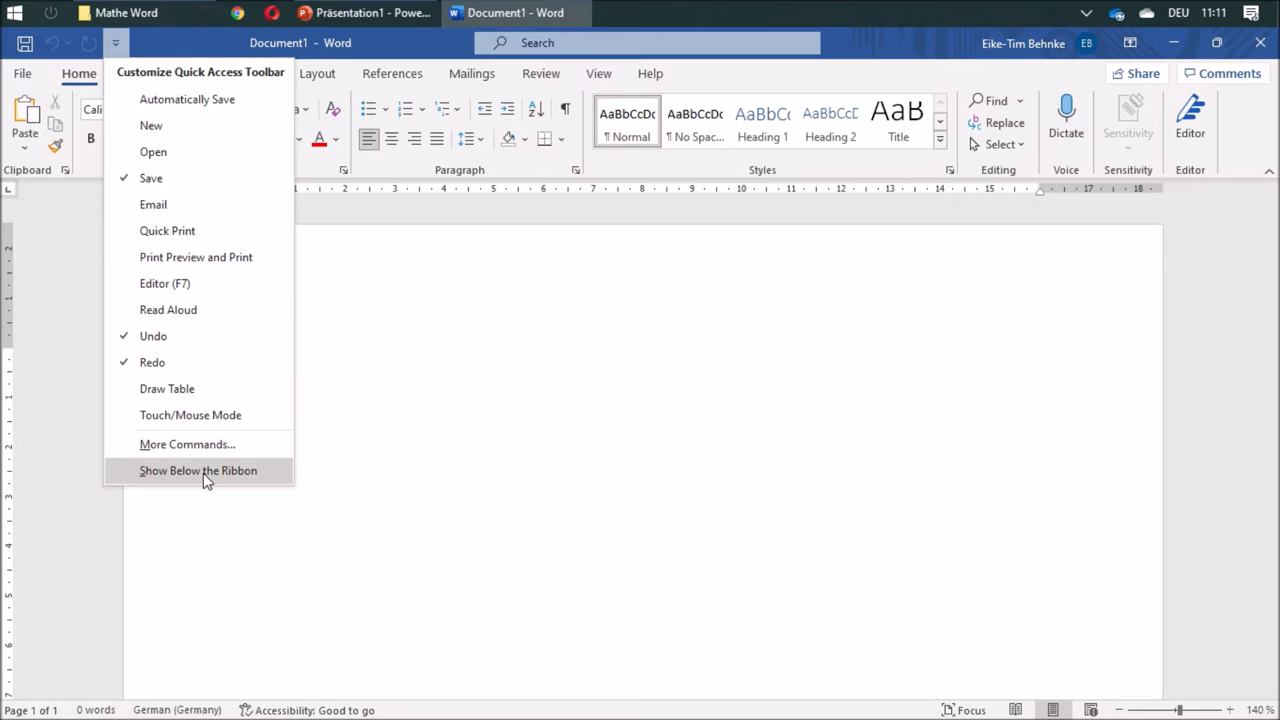
left_click(198, 472)
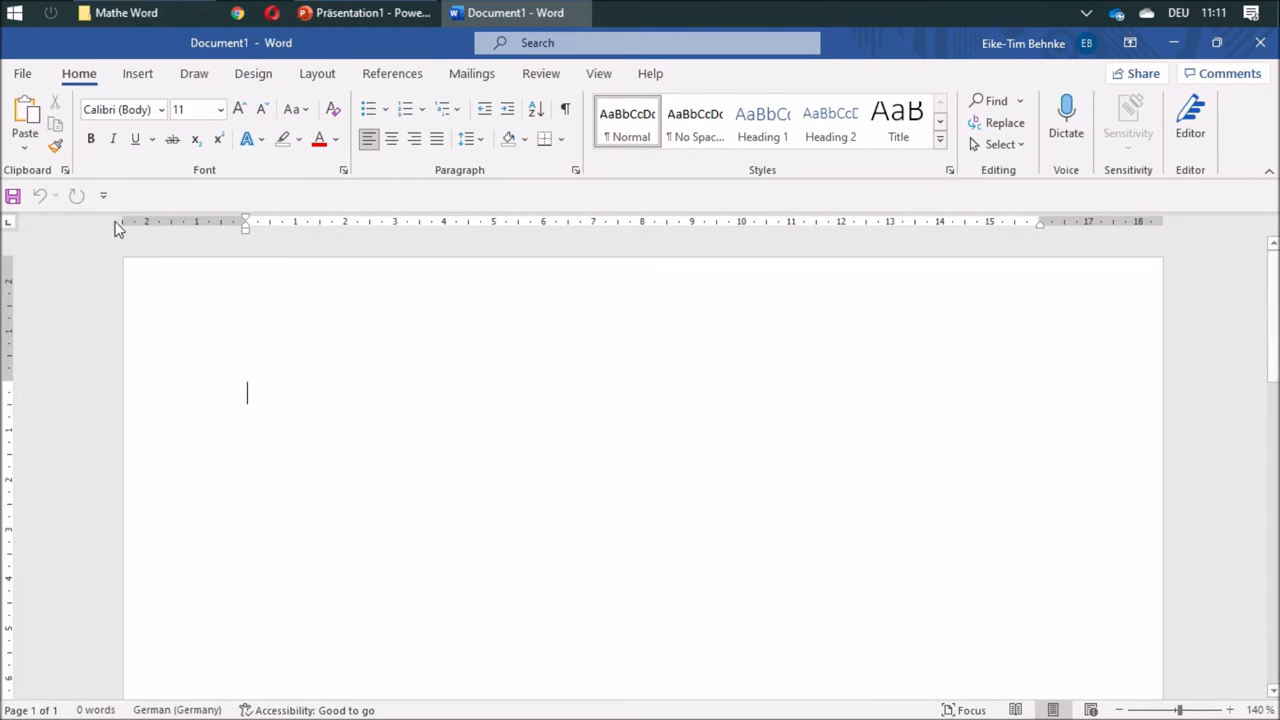
mouse_move(104, 196)
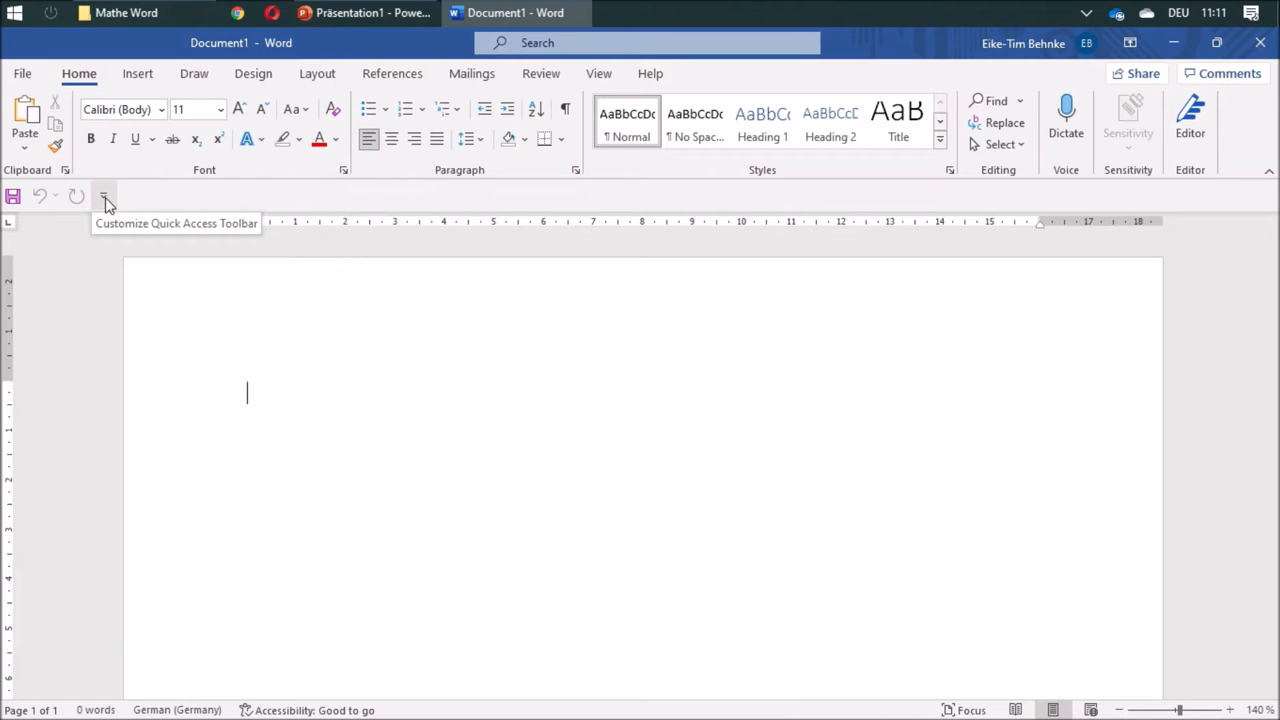
left_click(104, 196)
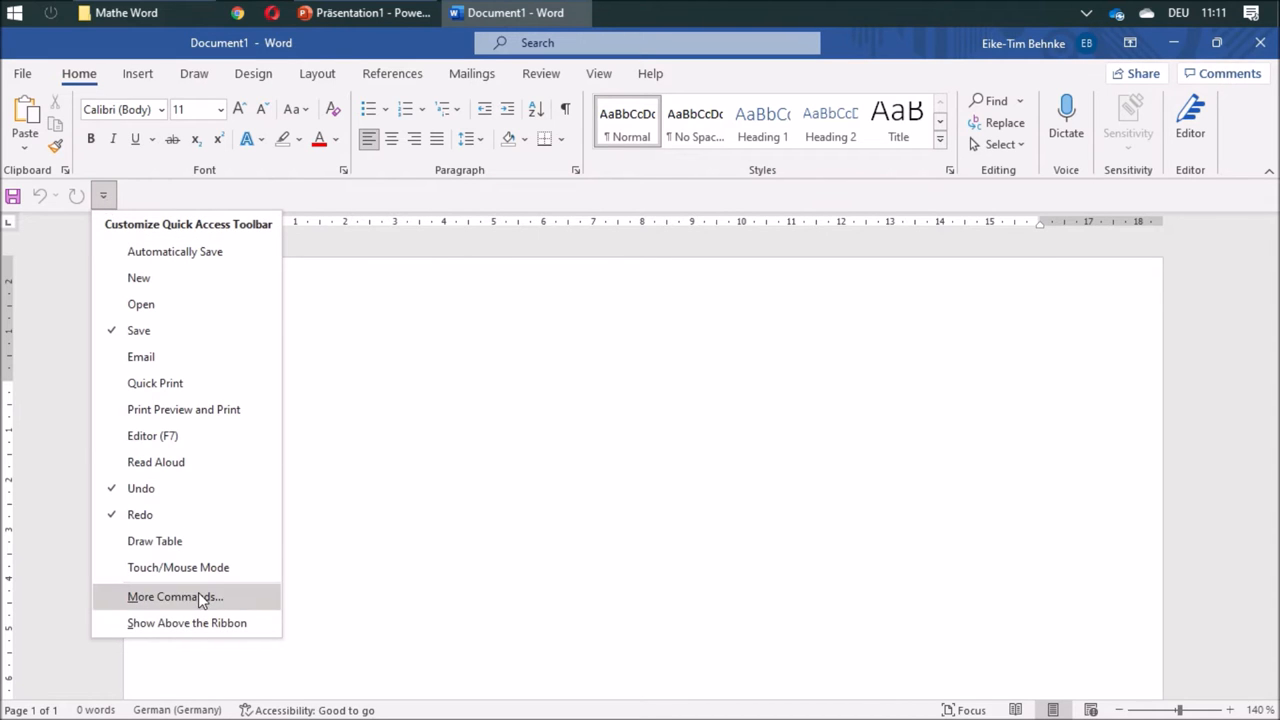
- In the Quick Access Toolbar options, add New File from Popular Commands to the toolbar list
left_click(176, 596)
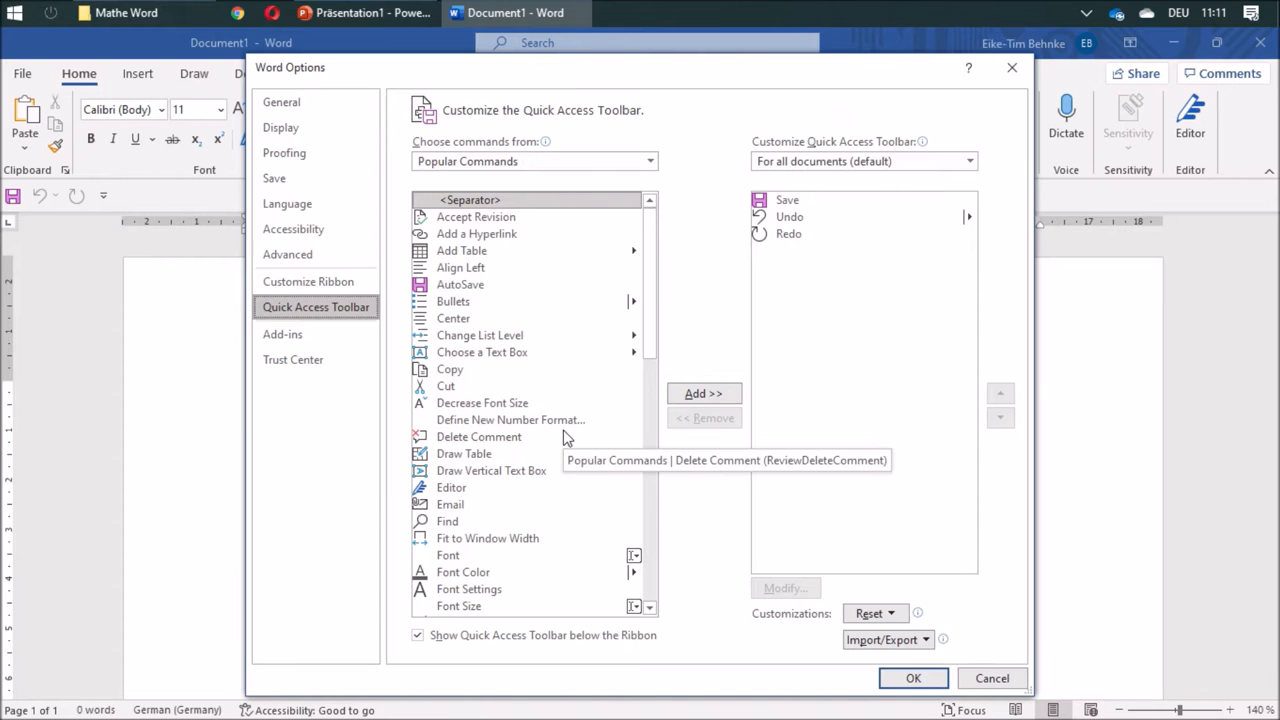
mouse_move(562, 380)
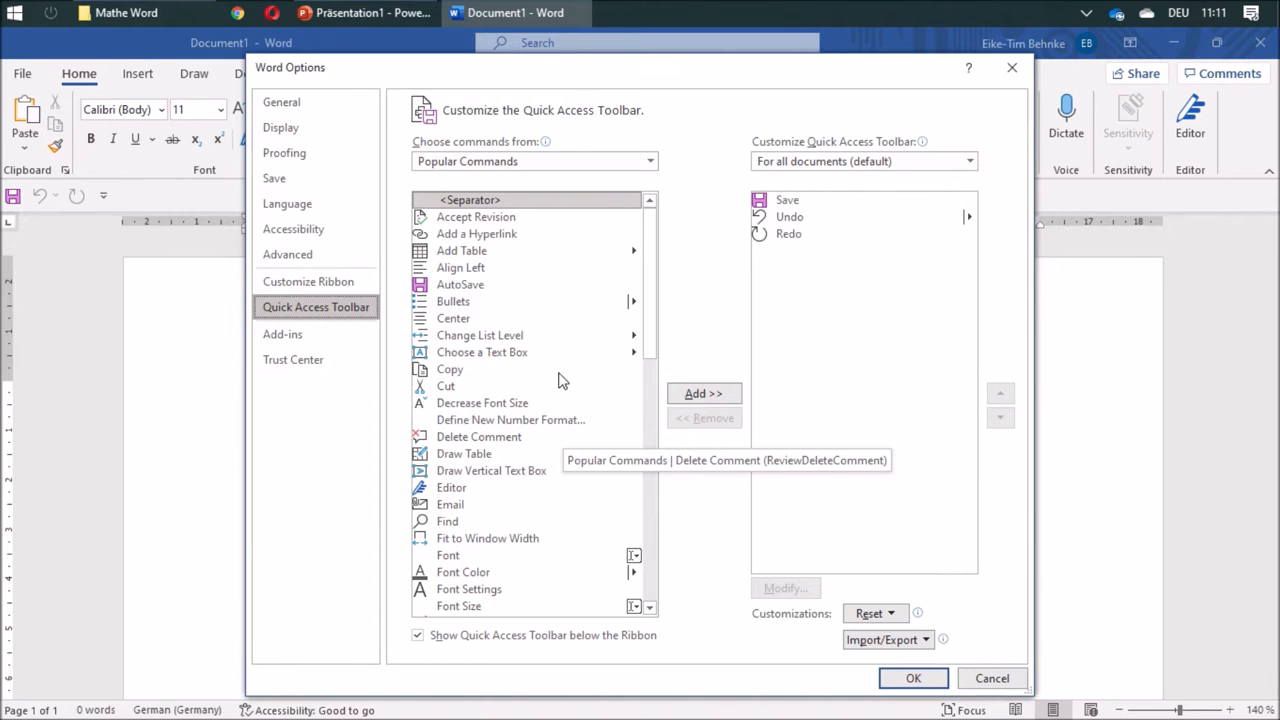
scroll("down", 3)
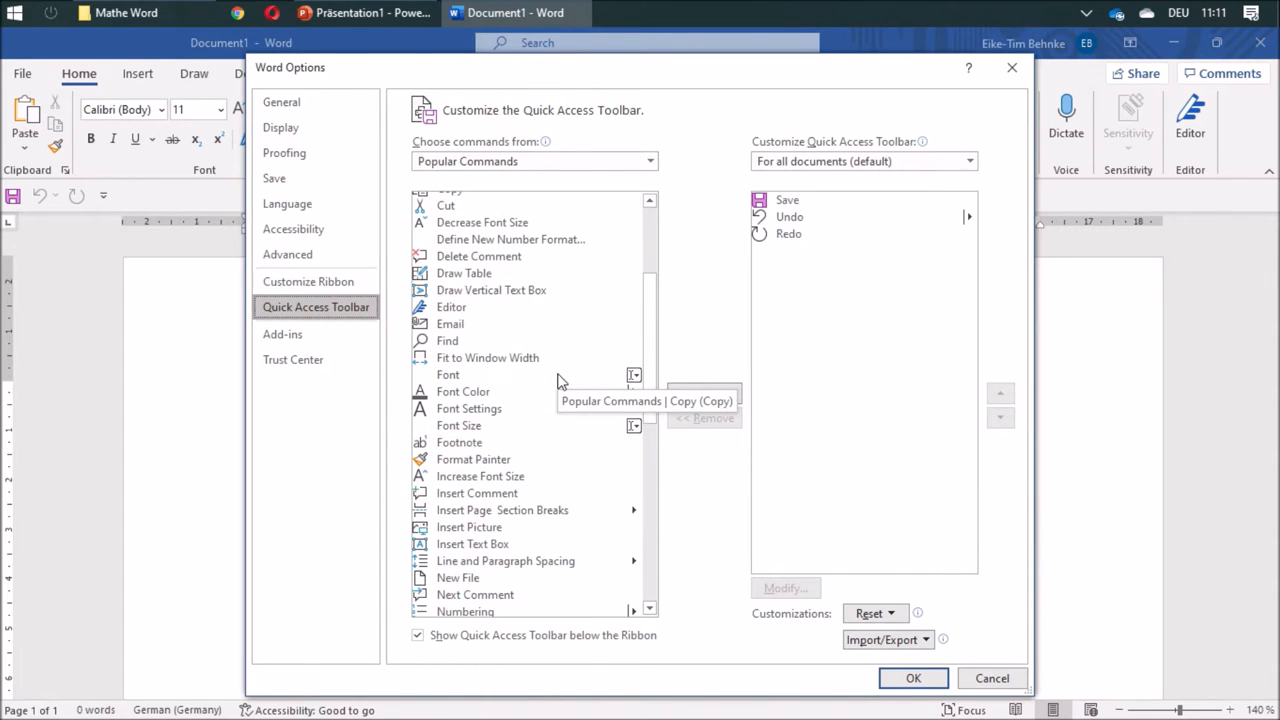
scroll("down", 3)
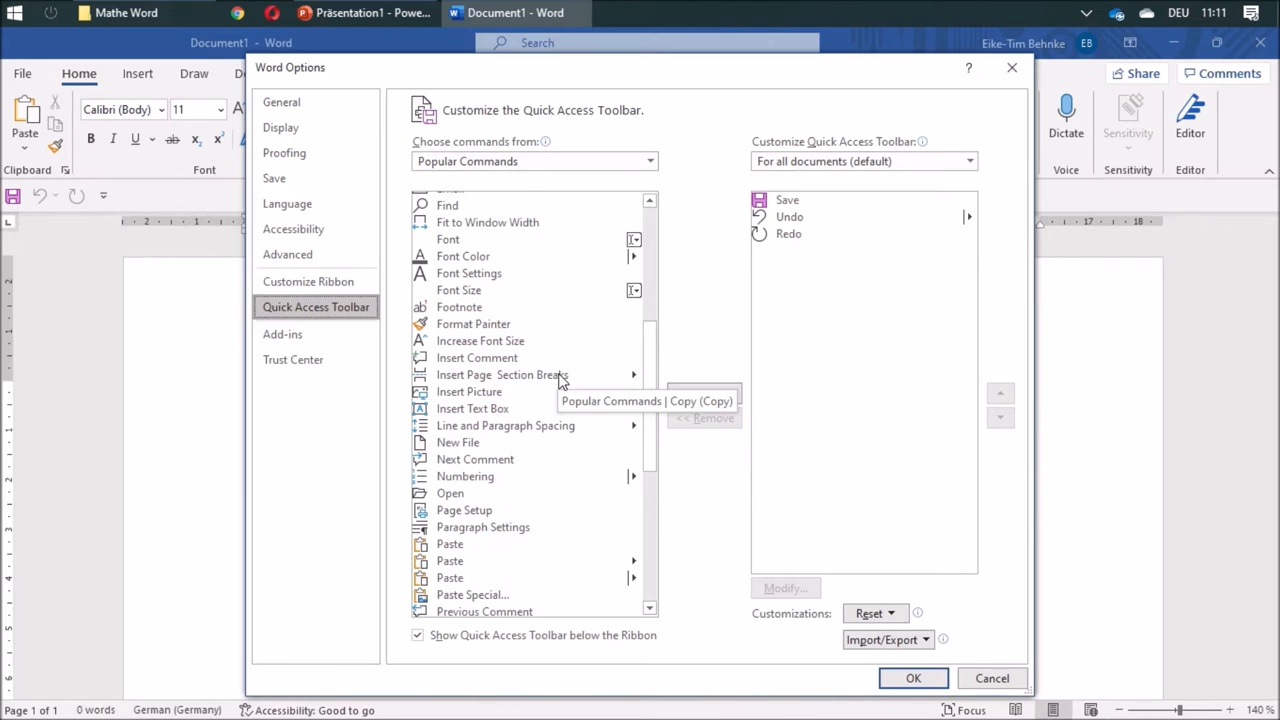
left_click(456, 442)
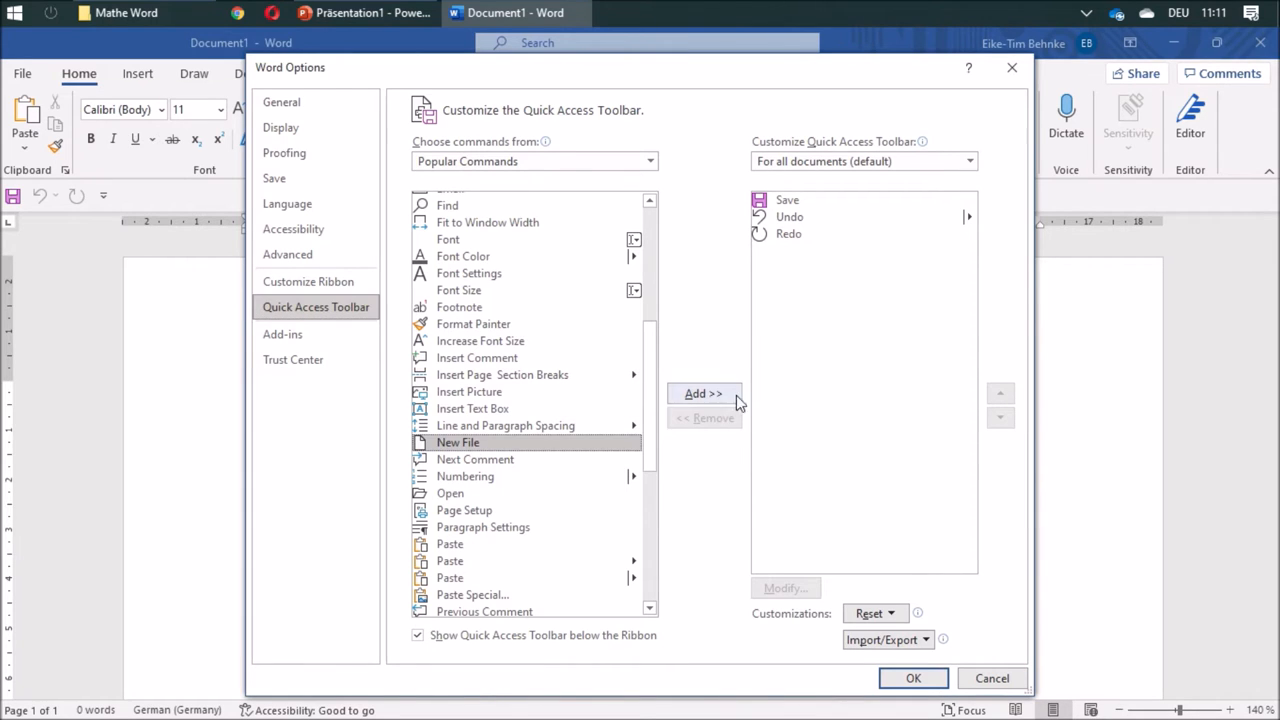
left_click(704, 392)
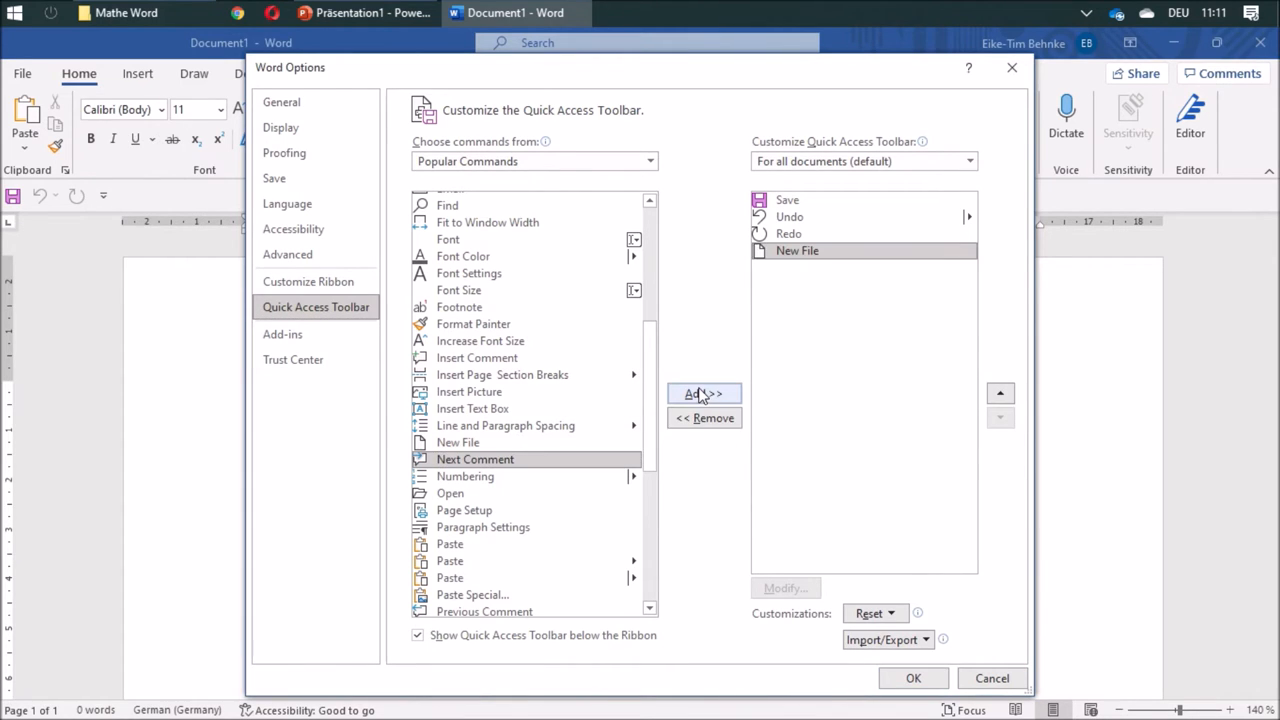
- Add Save As to the toolbar list and move it above New File
scroll("down", 3)
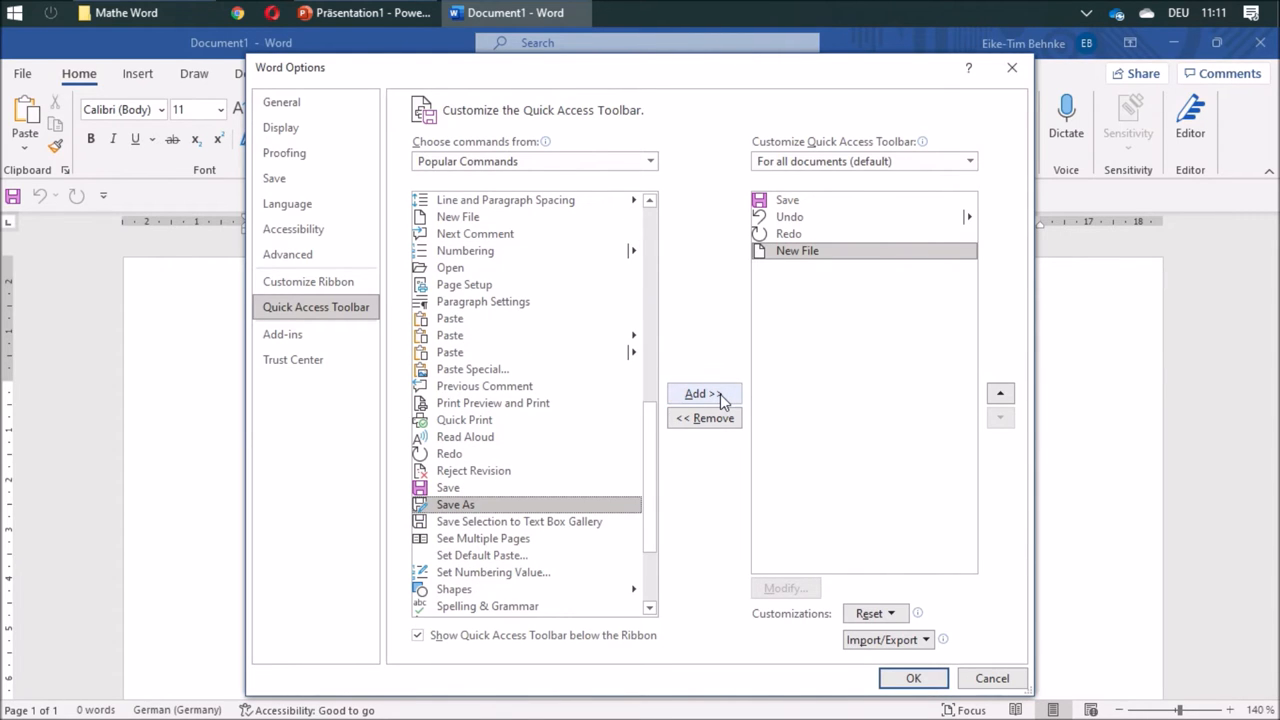
left_click(704, 394)
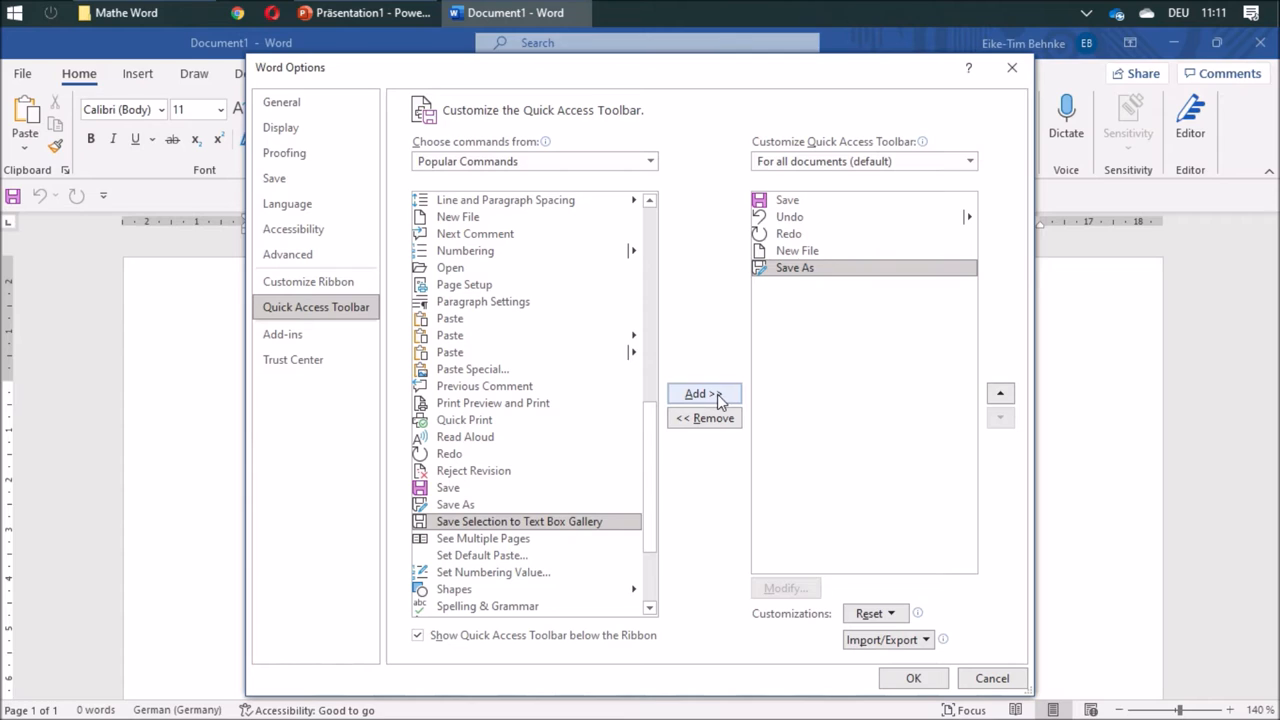
mouse_move(820, 288)
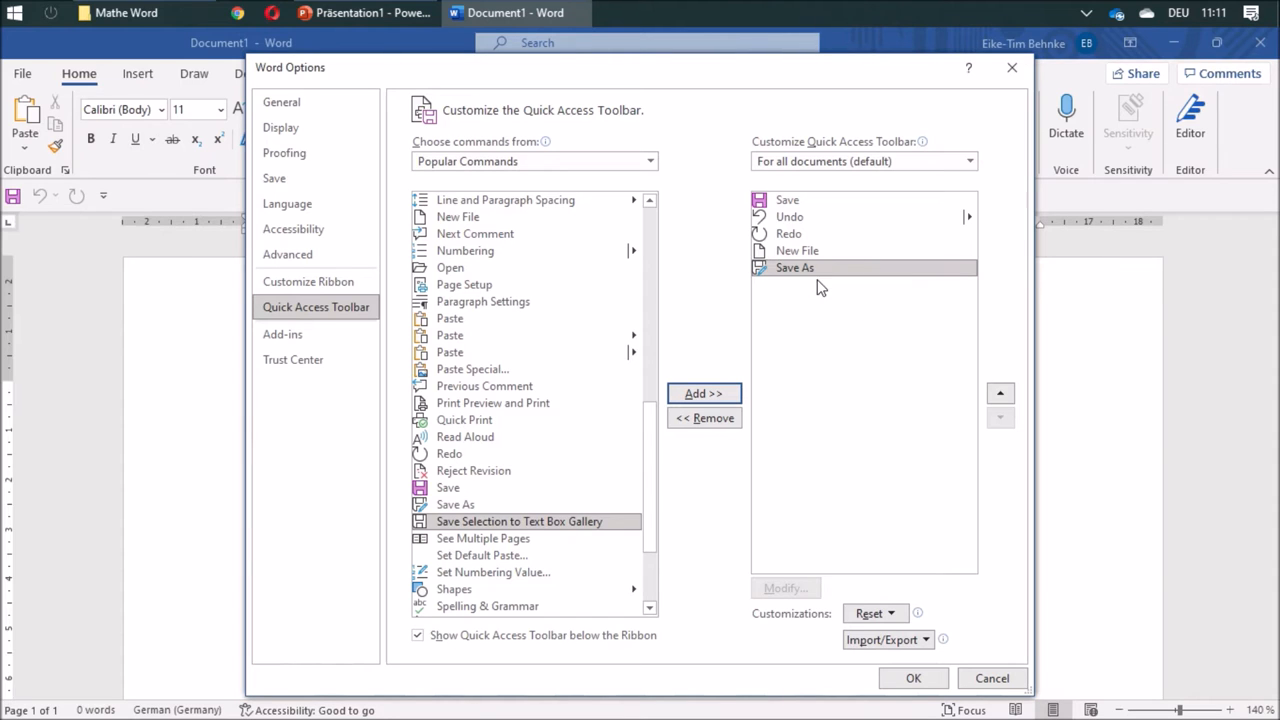
left_click(1000, 392)
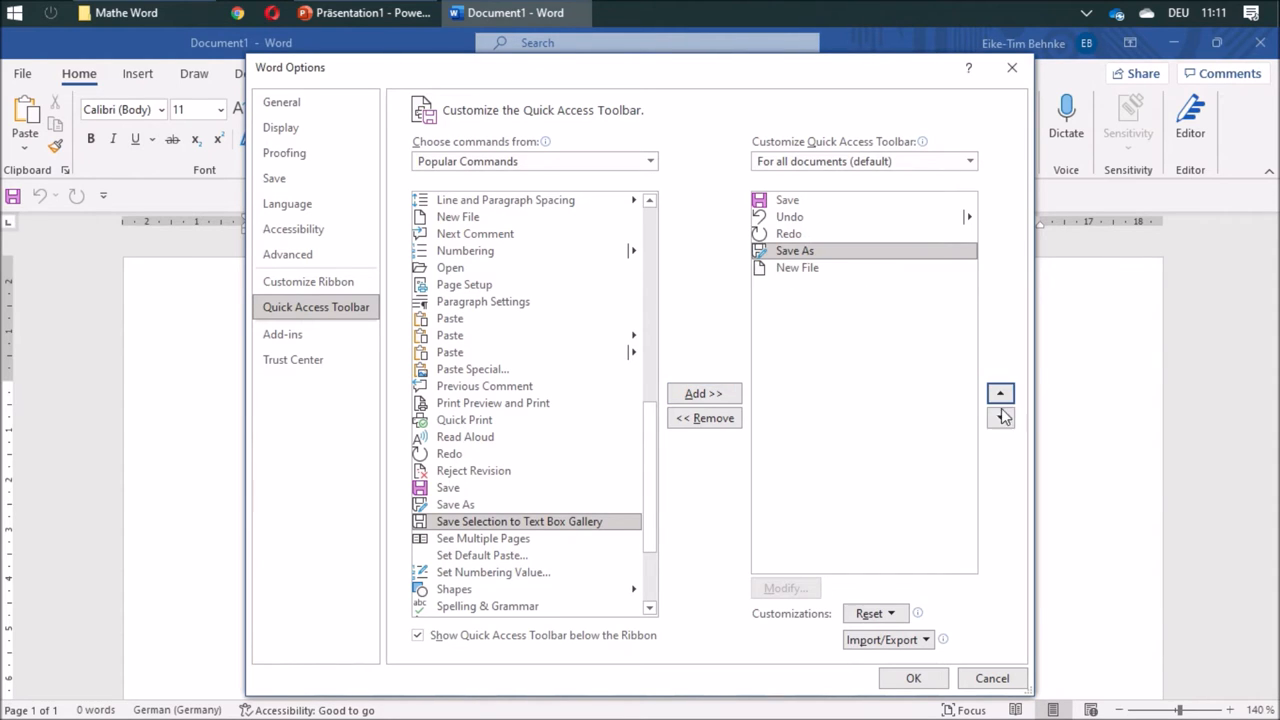
left_click(1000, 418)
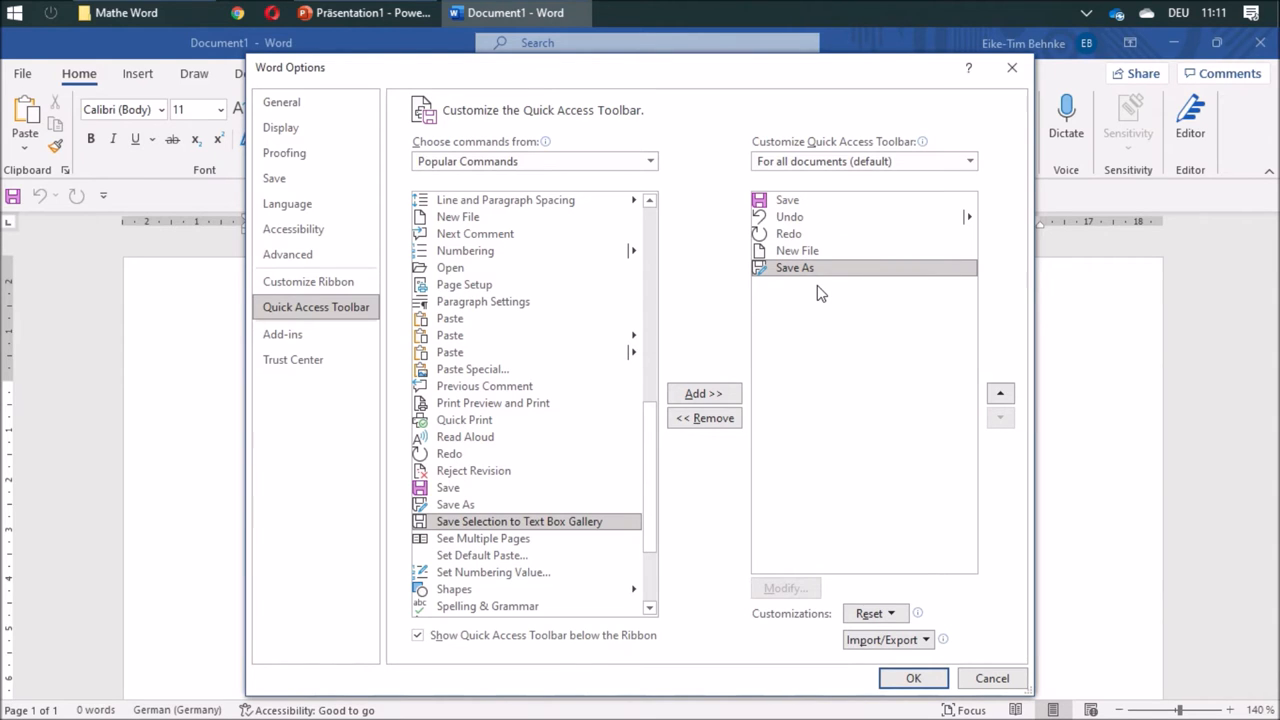
mouse_move(930, 640)
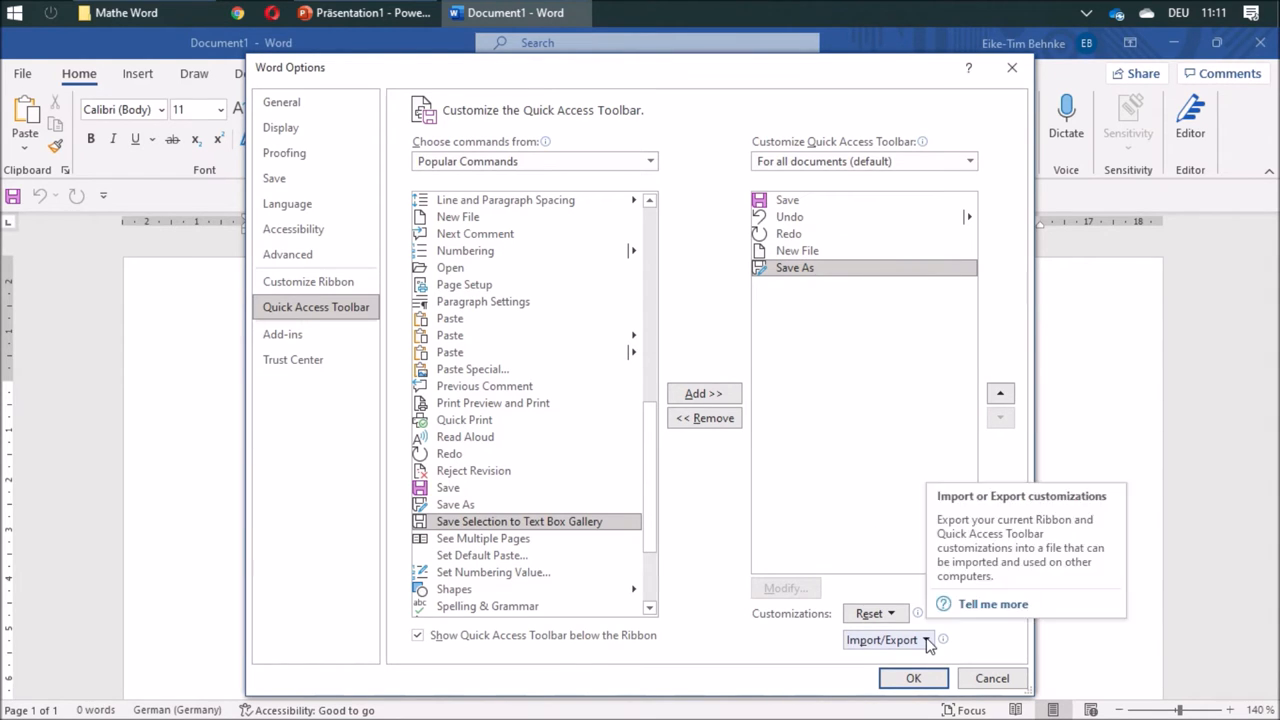
- Reset the toolbar to Save, Undo and Redo, then cancel the Export all customizations file dialog
left_click(884, 640)
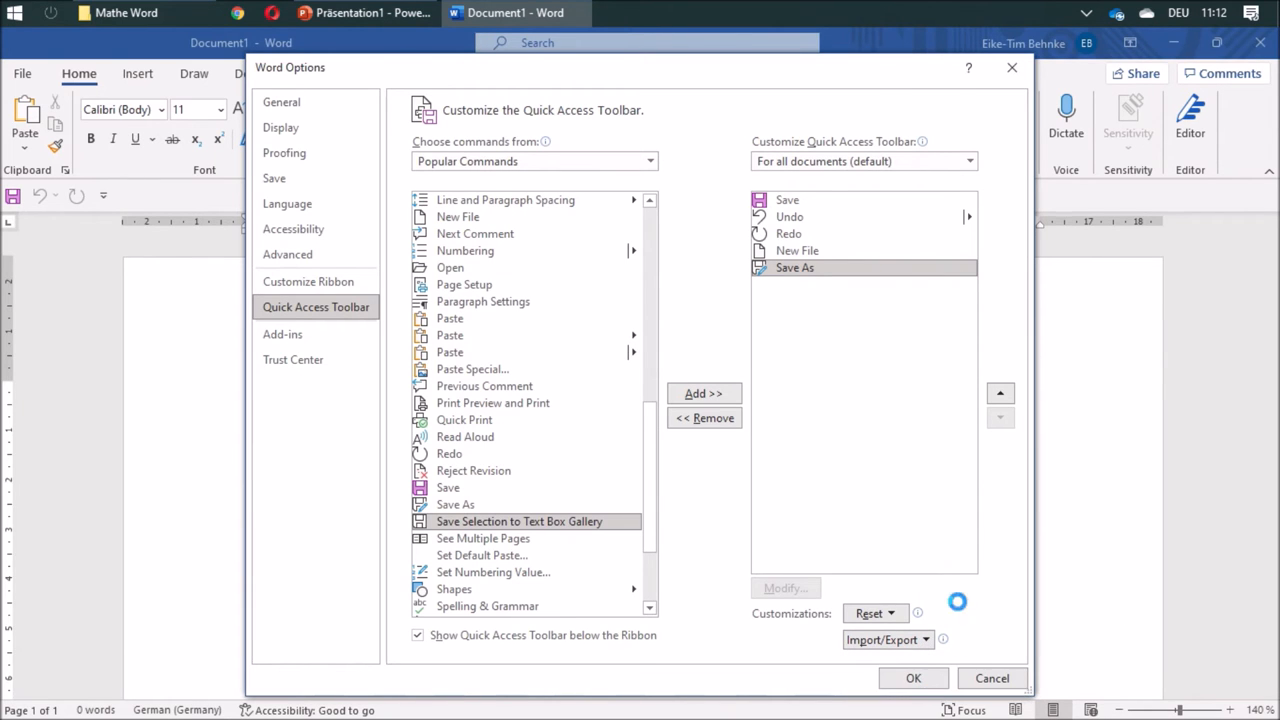
left_click(888, 640)
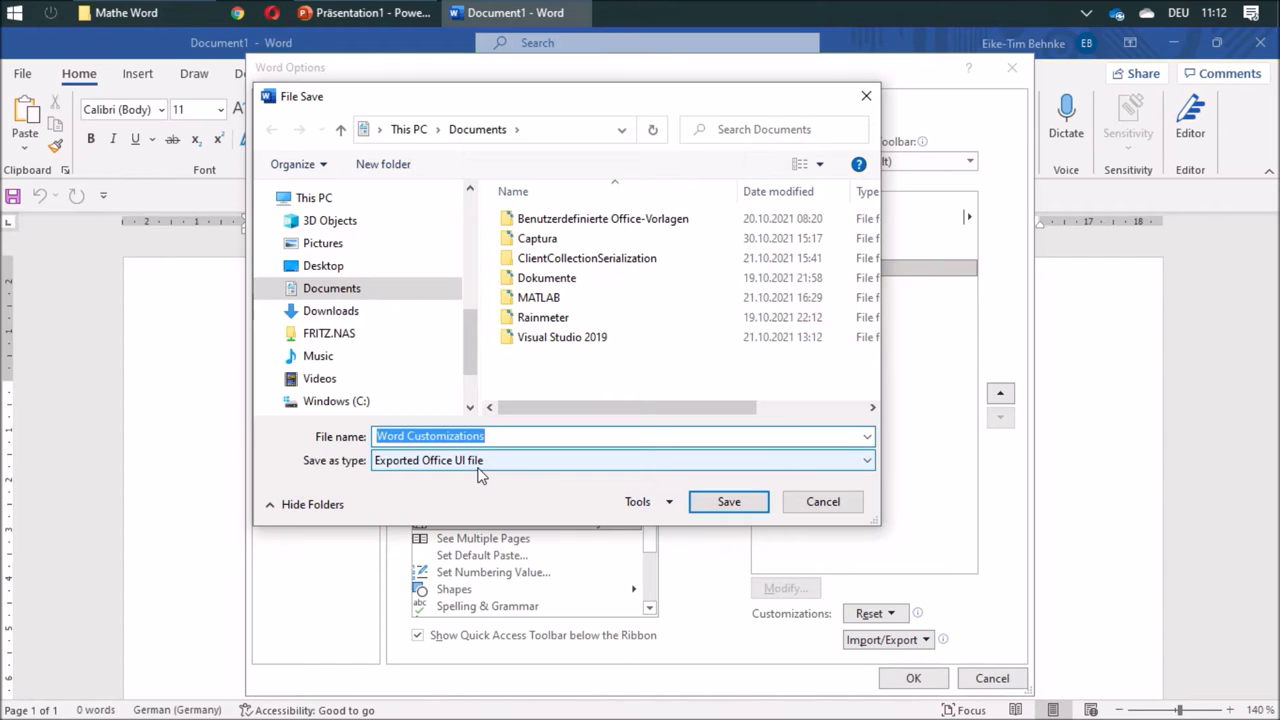
mouse_move(864, 96)
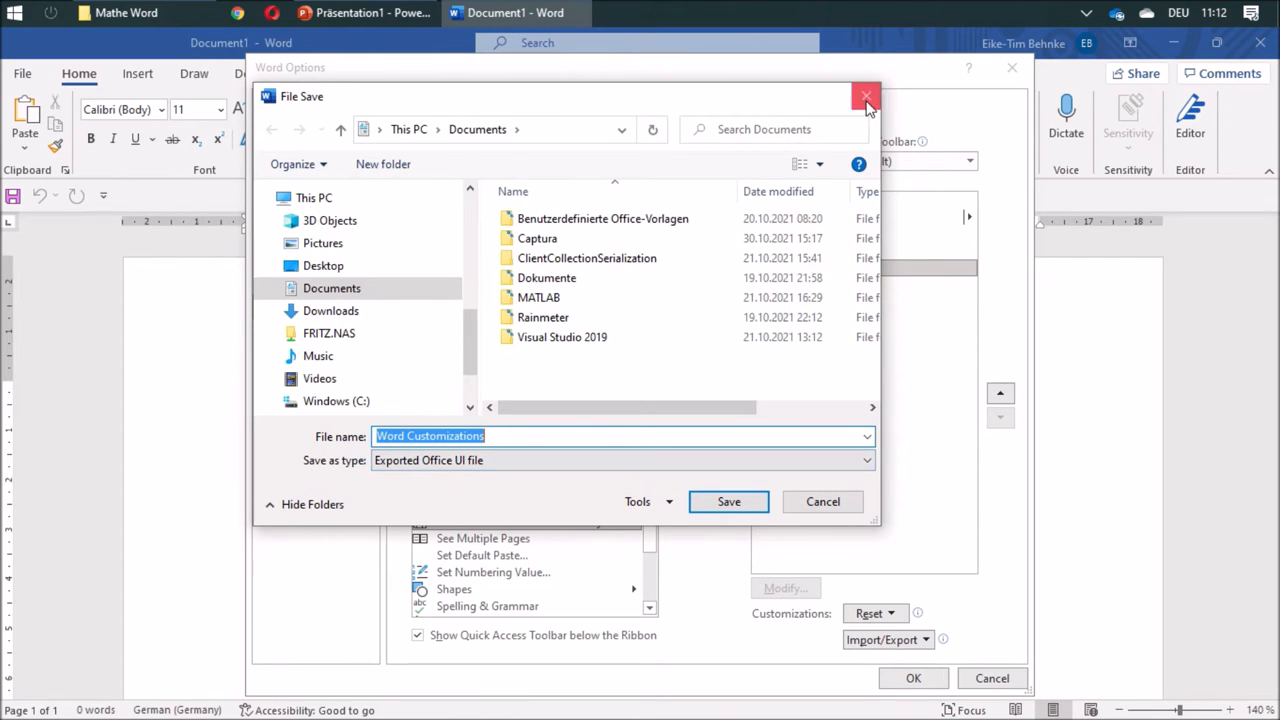
left_click(866, 96)
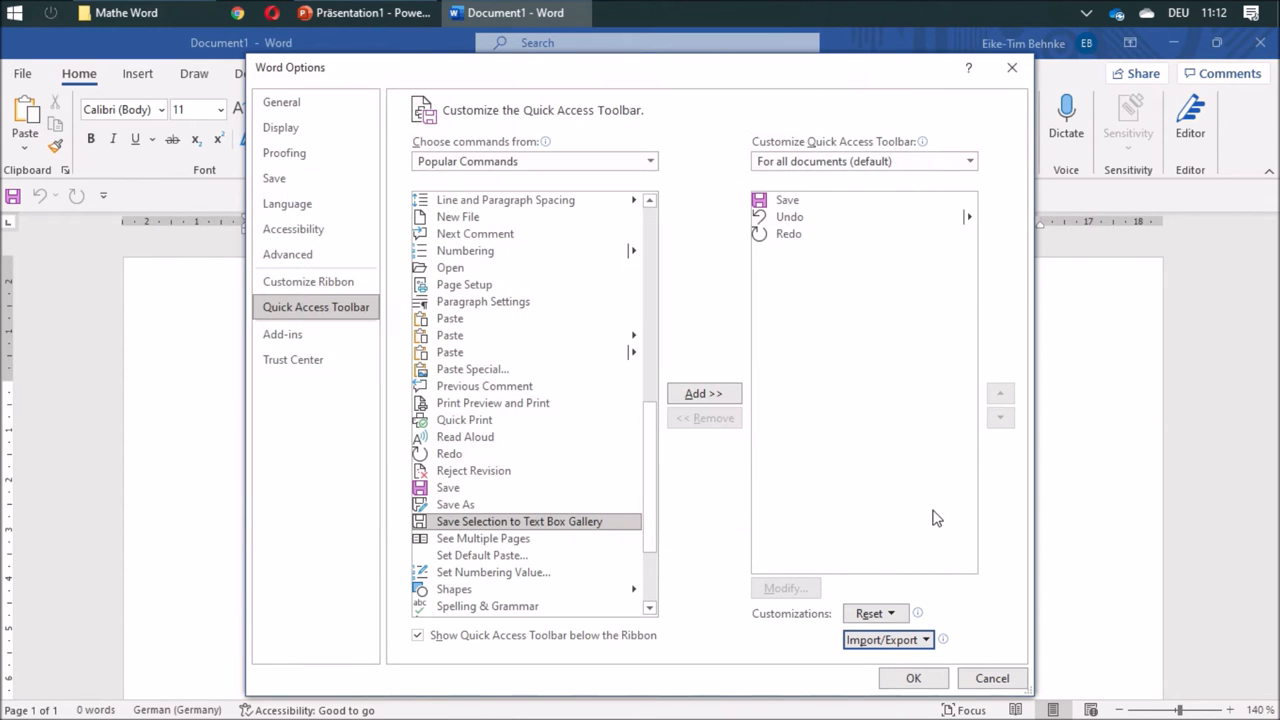
mouse_move(976, 530)
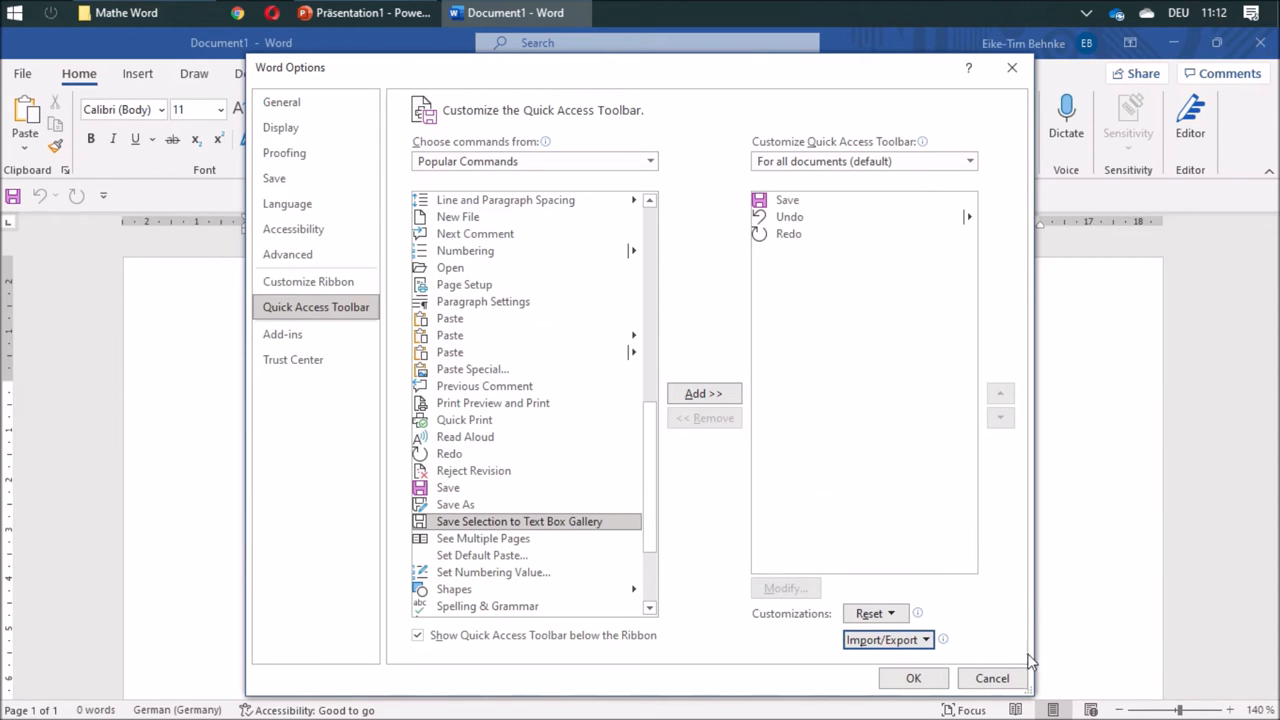
- Add Save As to the toolbar list in the options dialog and confirm
left_click(456, 504)
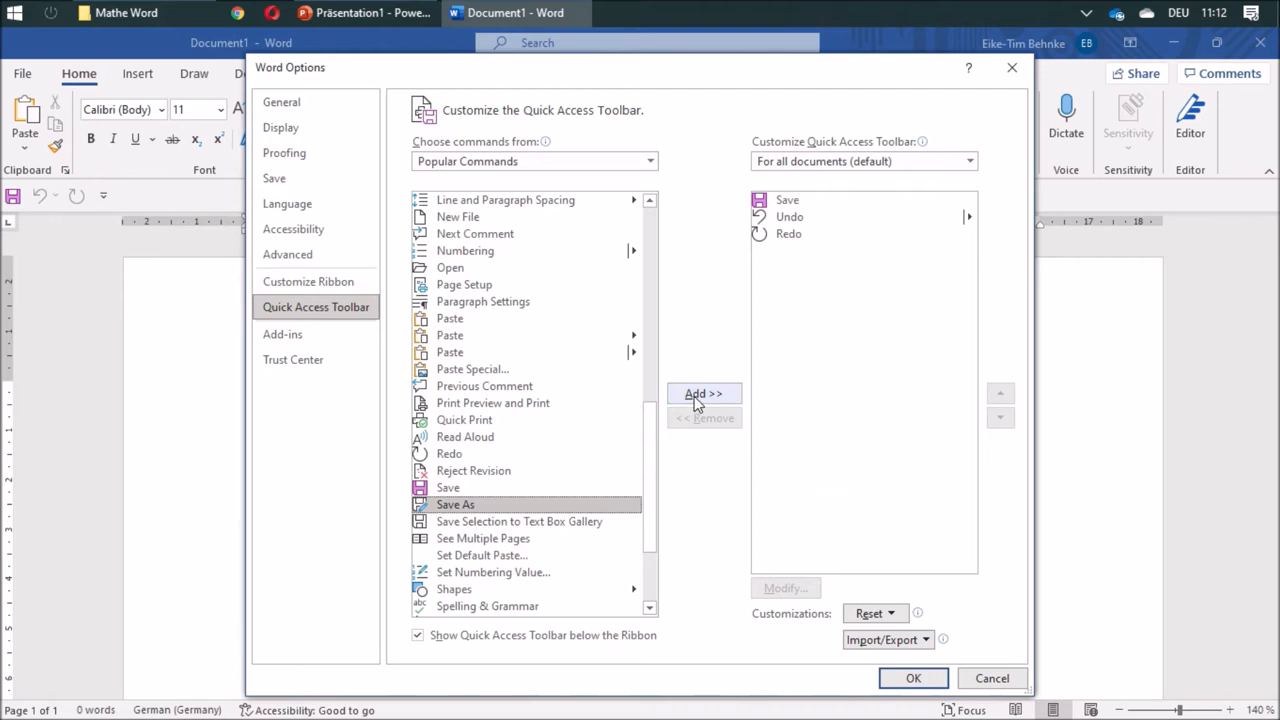
left_click(704, 392)
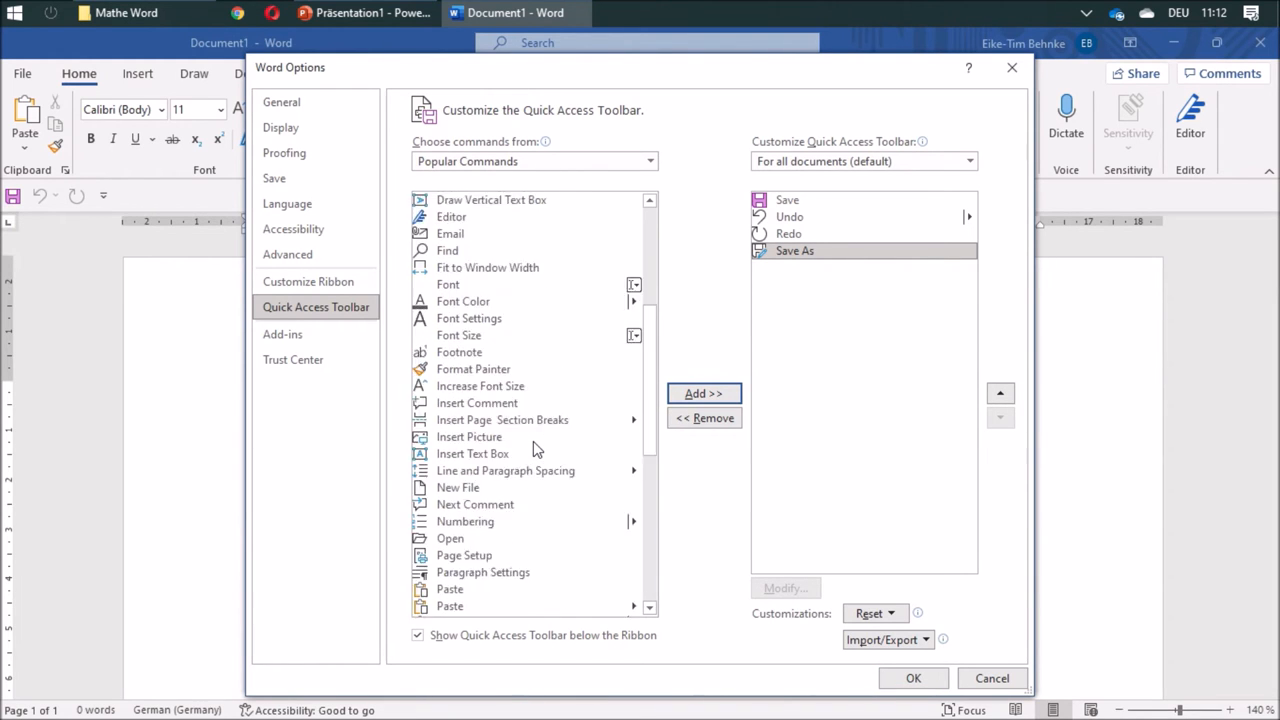
scroll("down", 3)
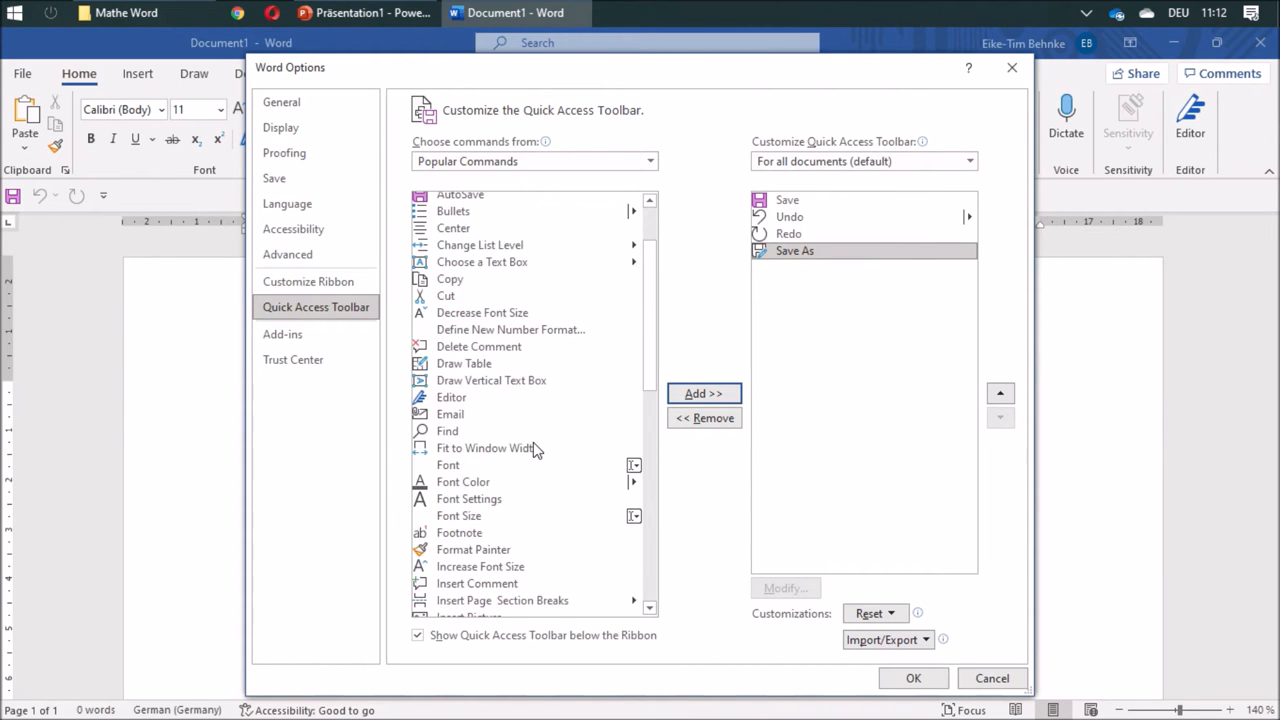
scroll("down", 3)
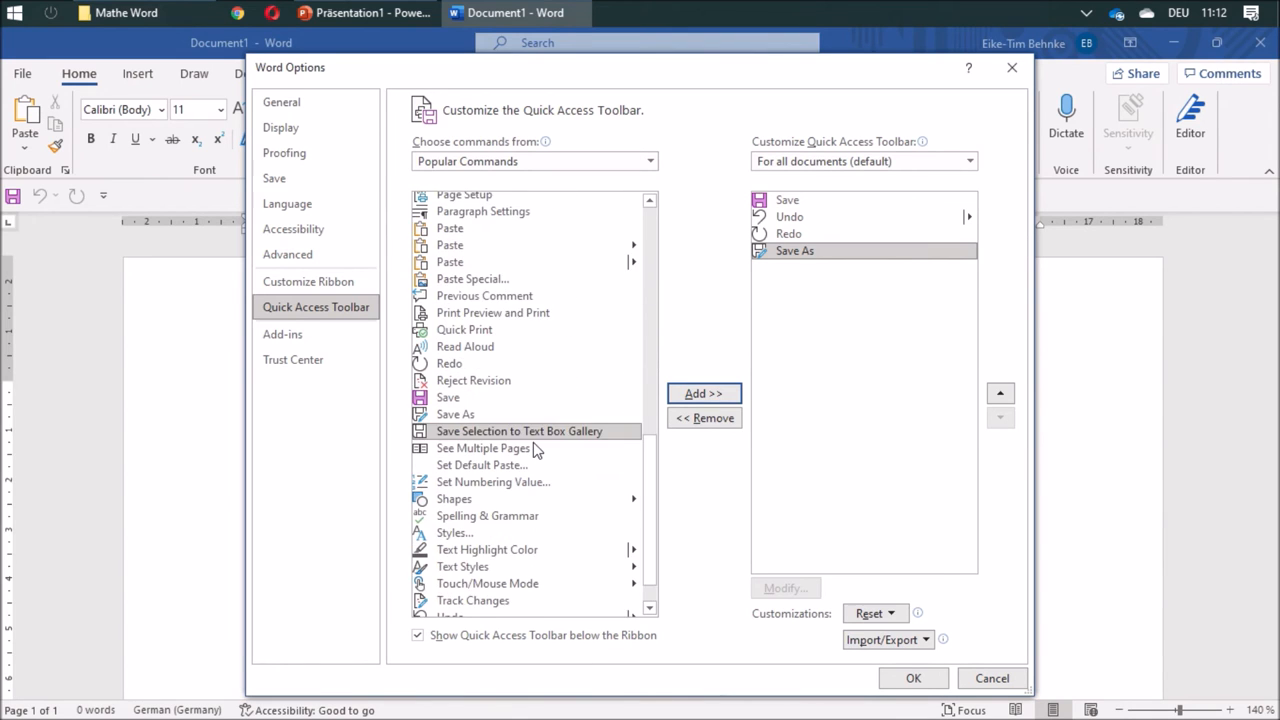
scroll("down", 3)
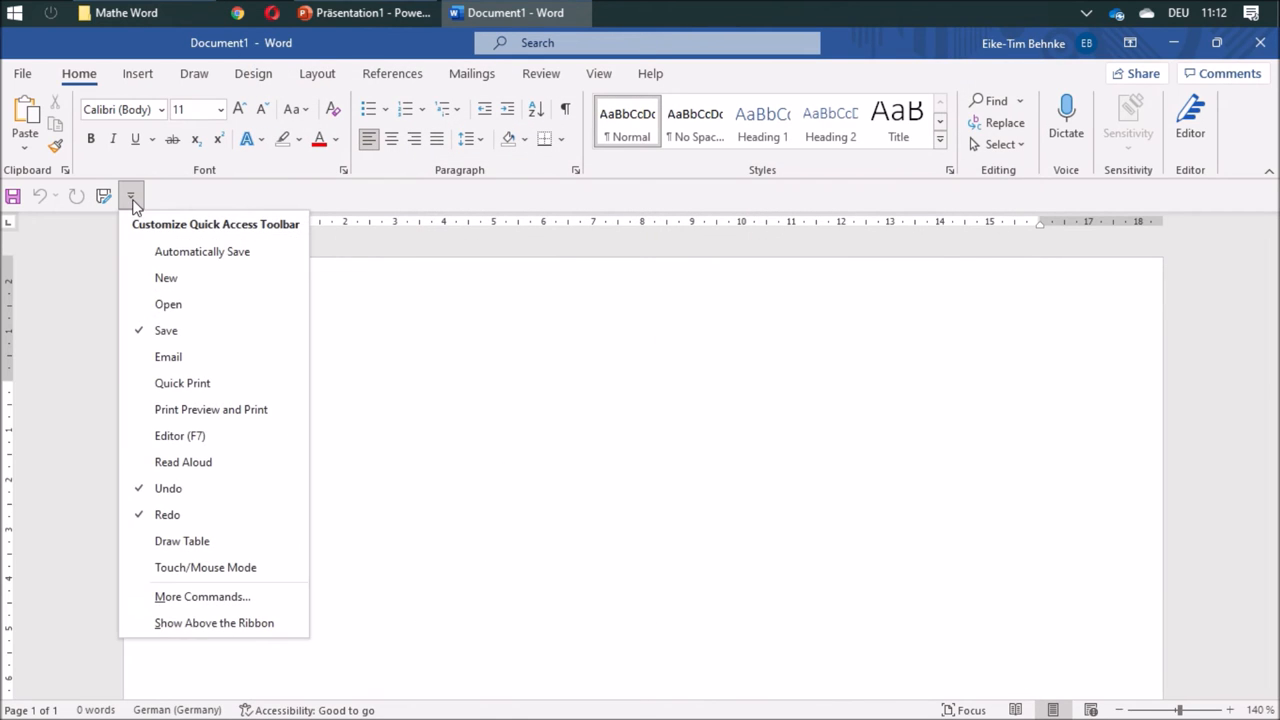
- Tick New in the toolbar dropdown and return to More Commands settings
left_click(156, 196)
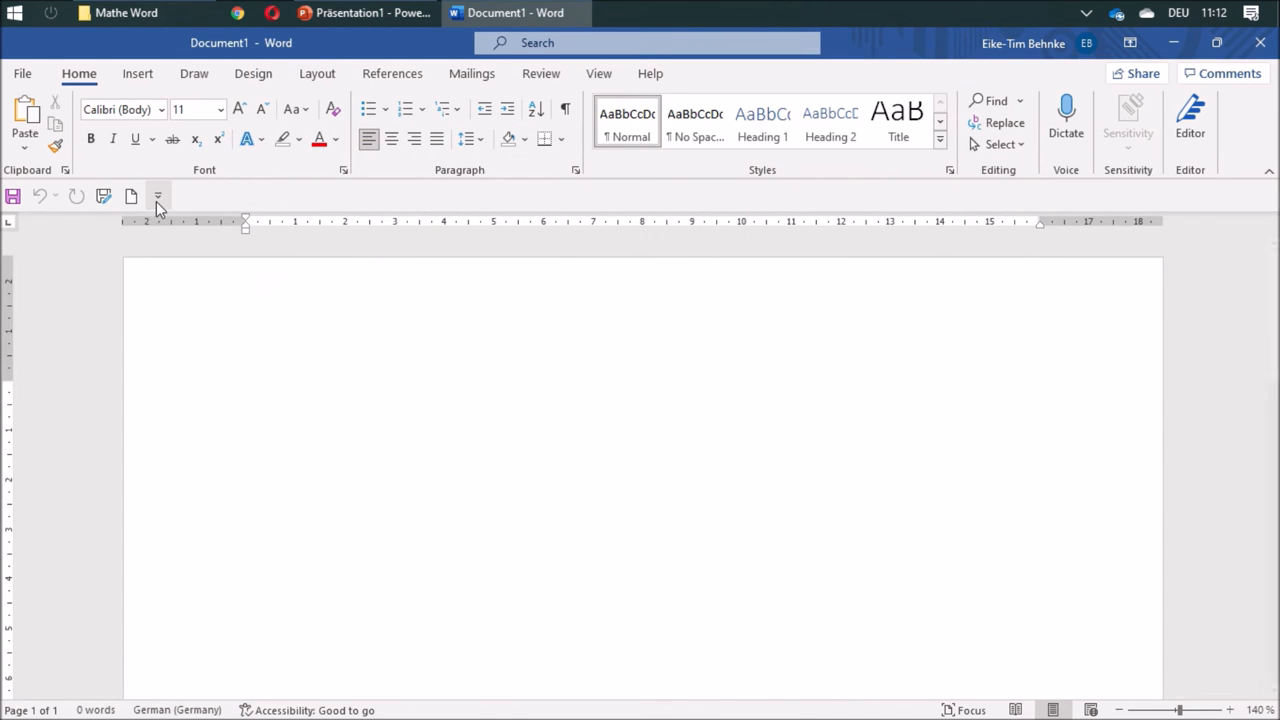
left_click(156, 196)
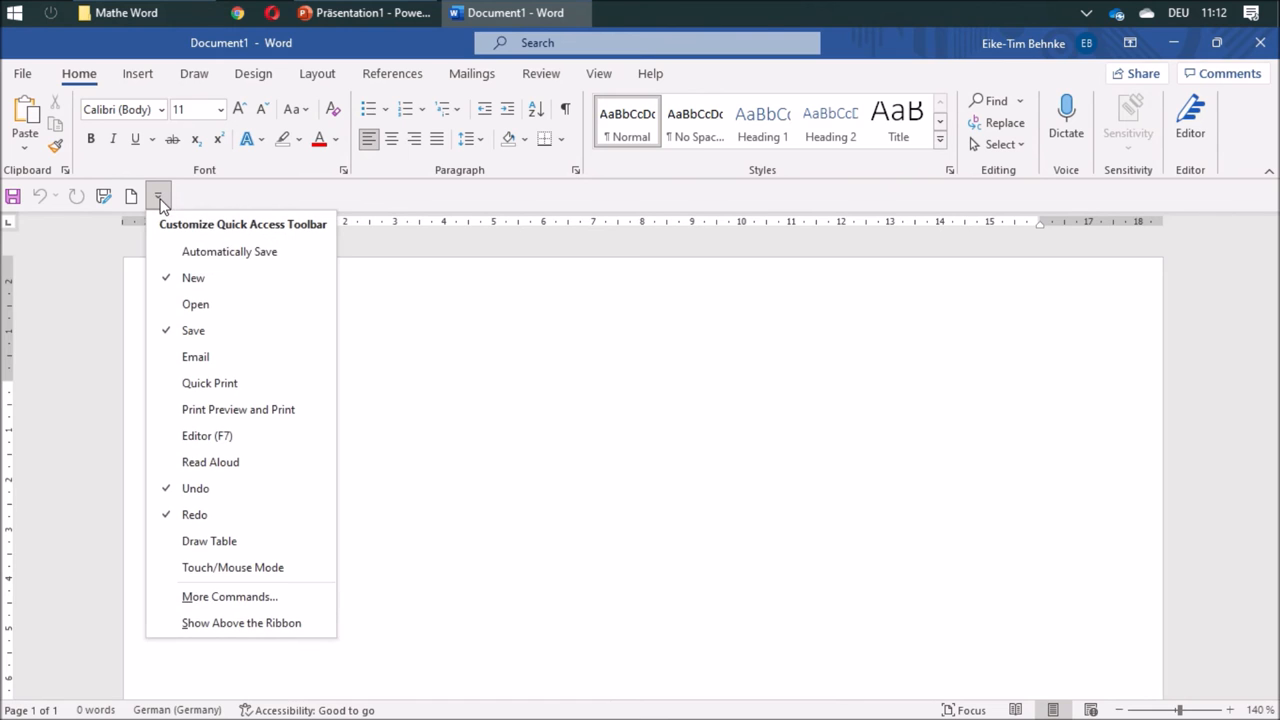
left_click(234, 596)
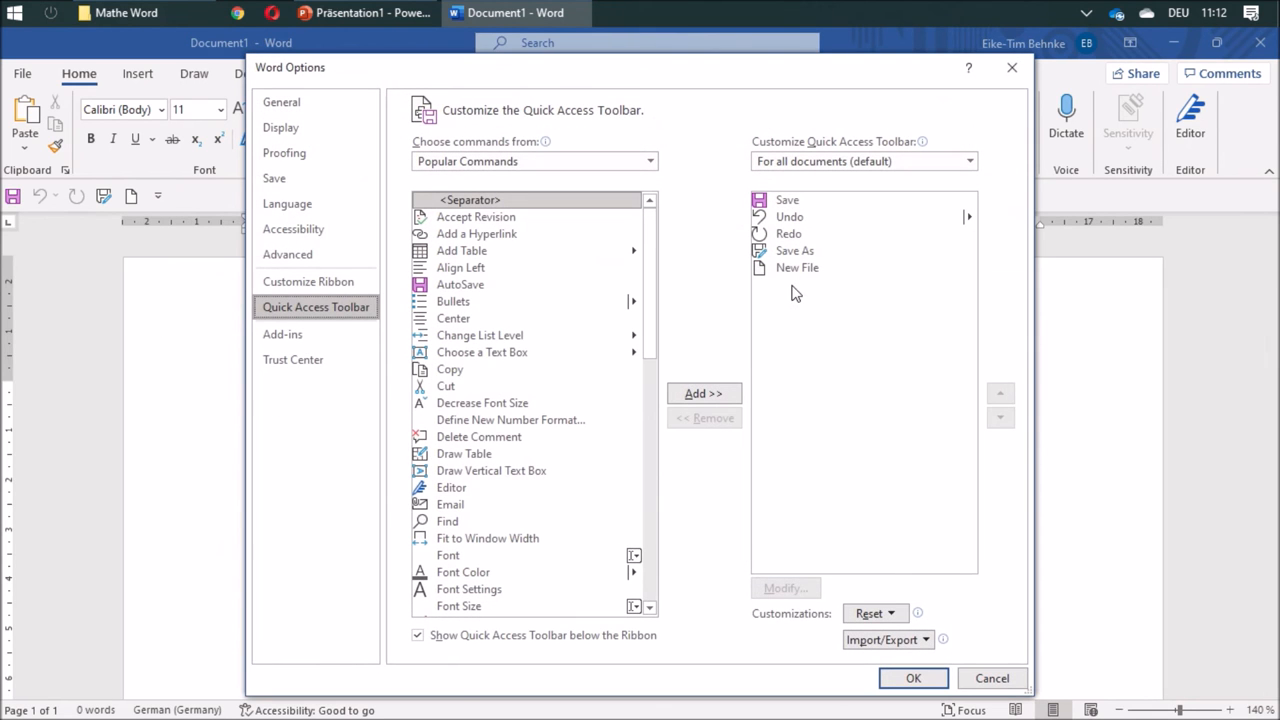
- Move Save As and New File up so the order is Save, Save As, New File, Undo, Redo, and confirm
left_click(796, 268)
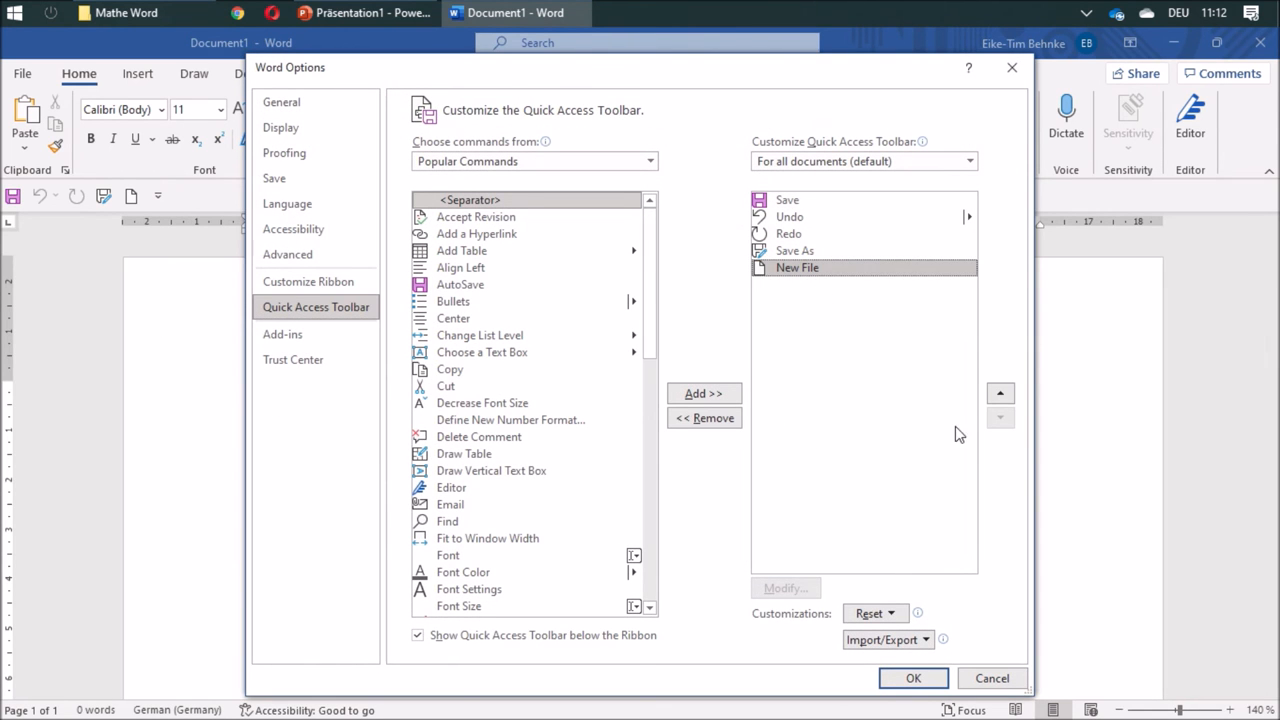
left_click(1000, 392)
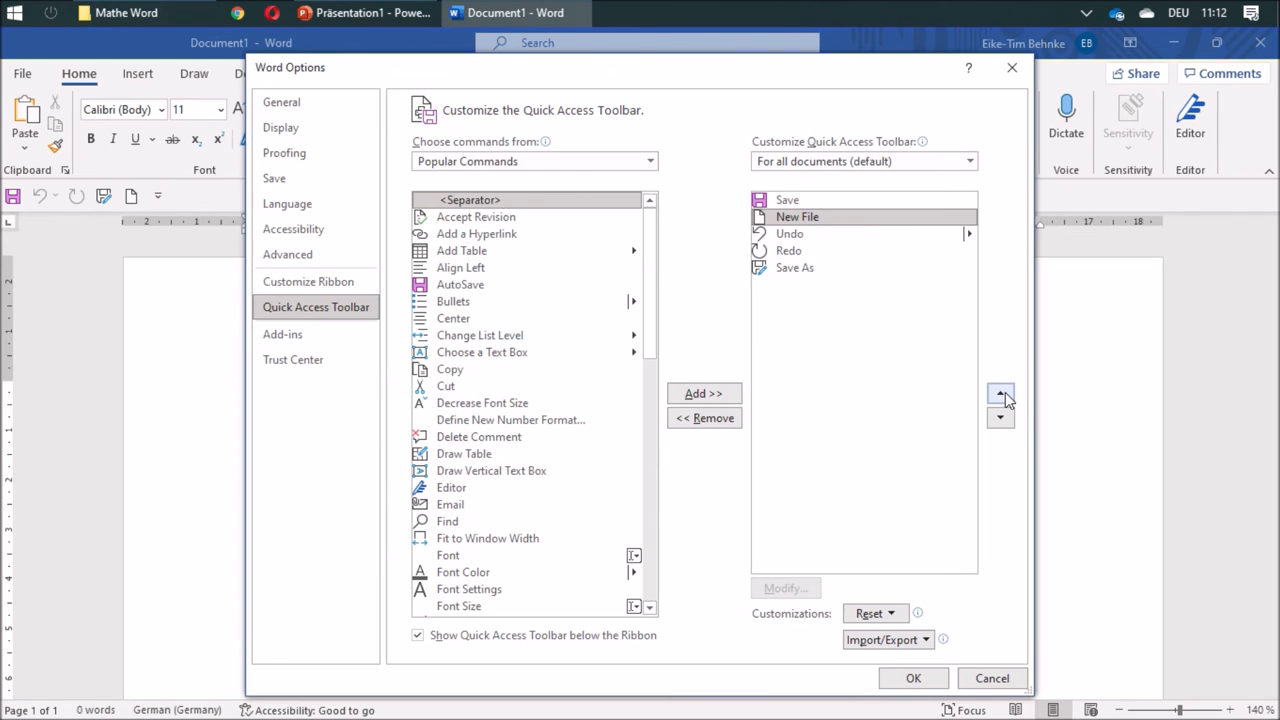
left_click(1000, 394)
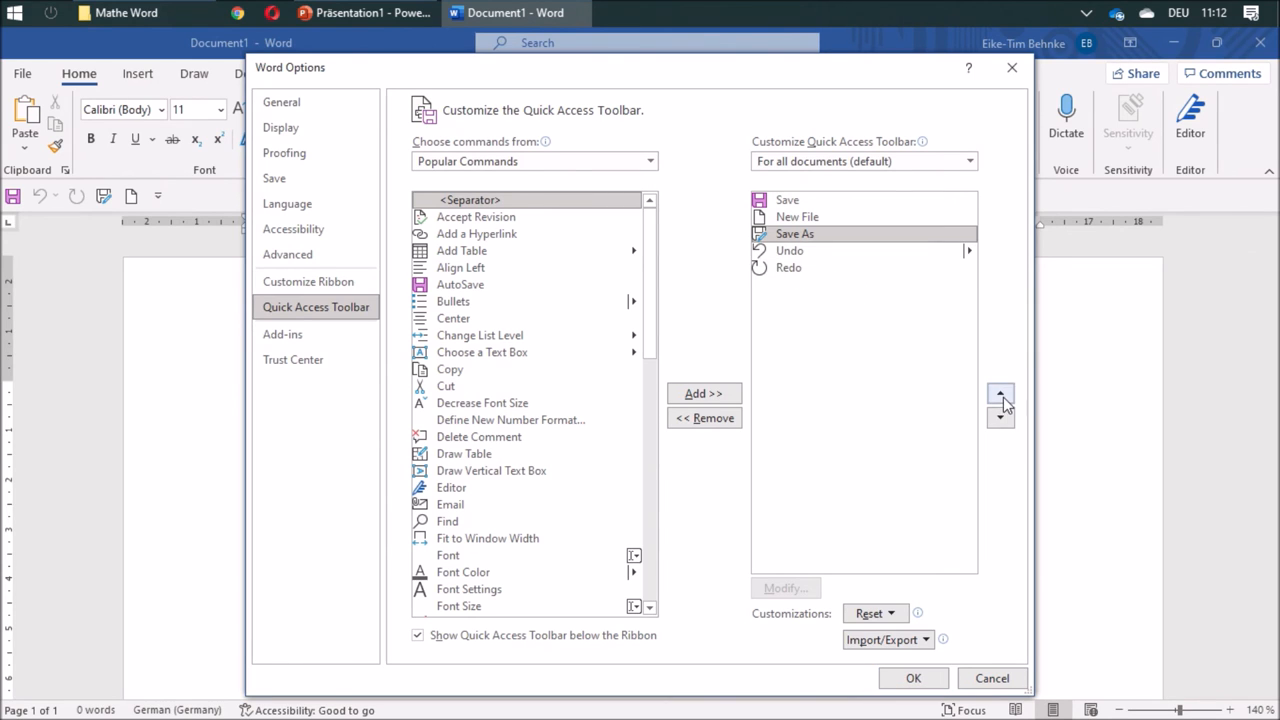
left_click(1000, 392)
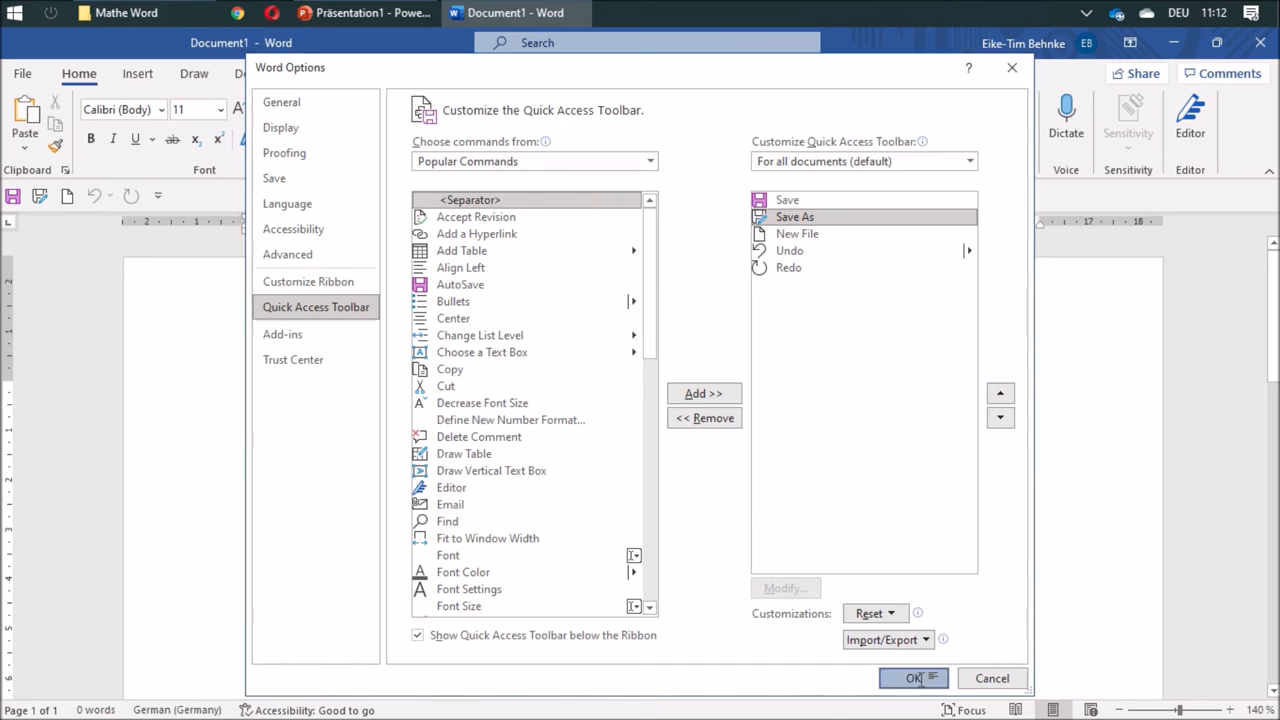
left_click(912, 678)
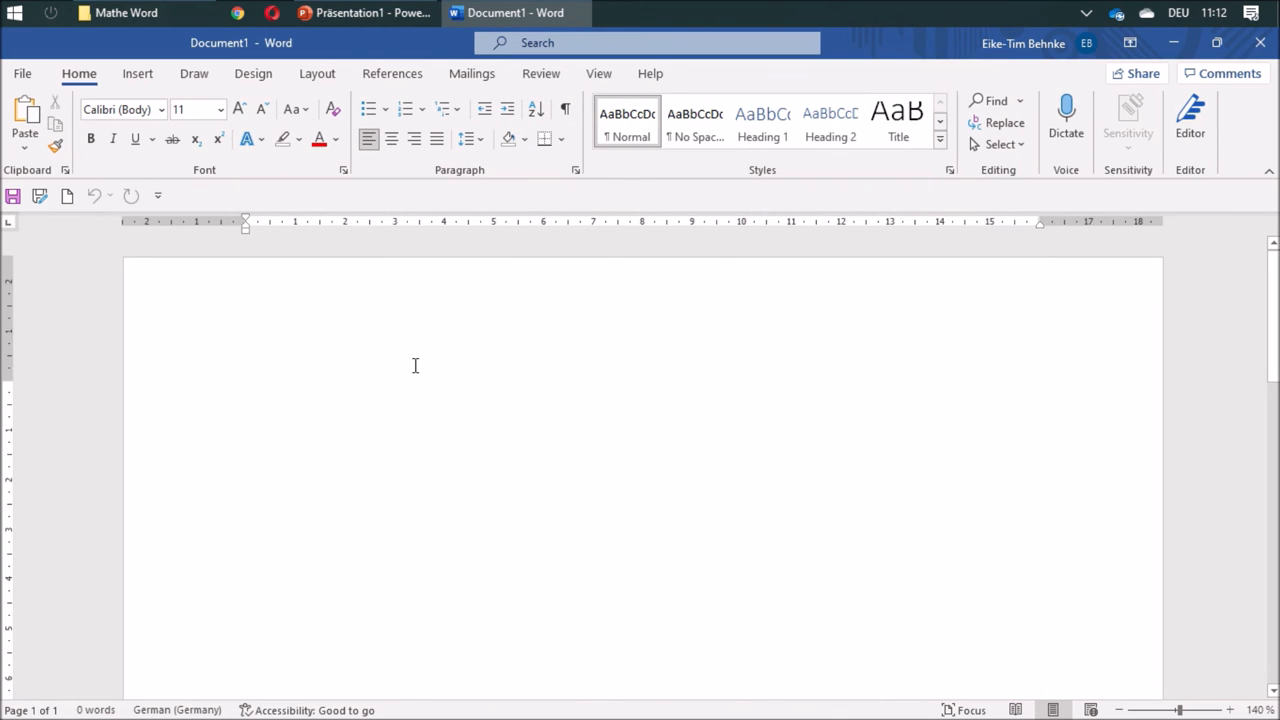